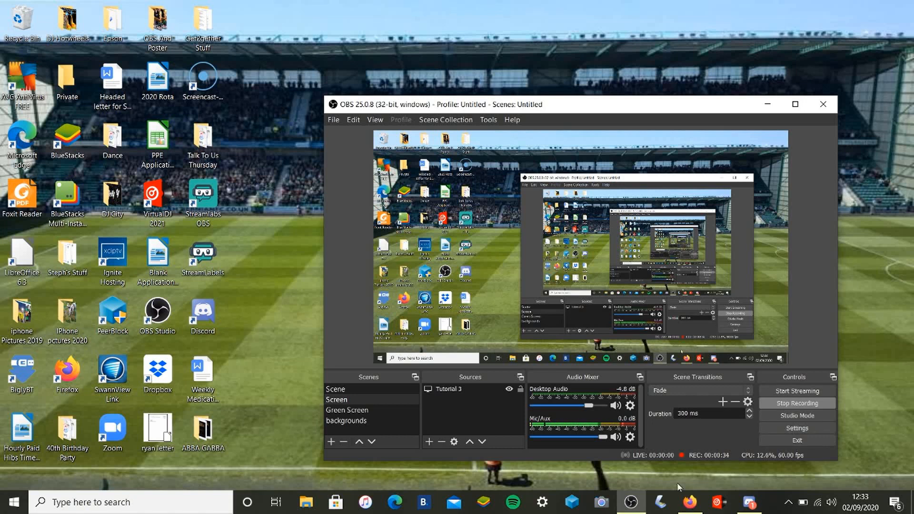
# - Minimize the OBS Studio window so the Windows desktop is clear while recording continues
pyautogui.click(768, 104)
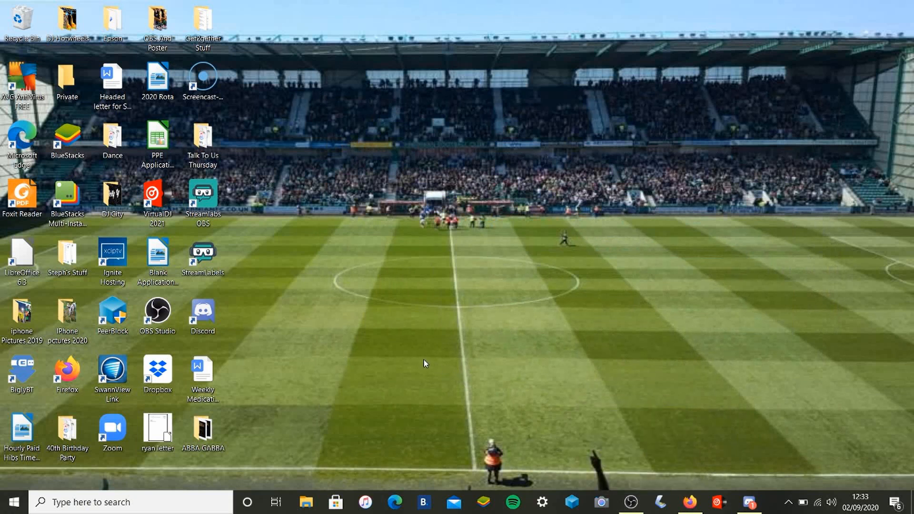
pyautogui.moveTo(422, 363)
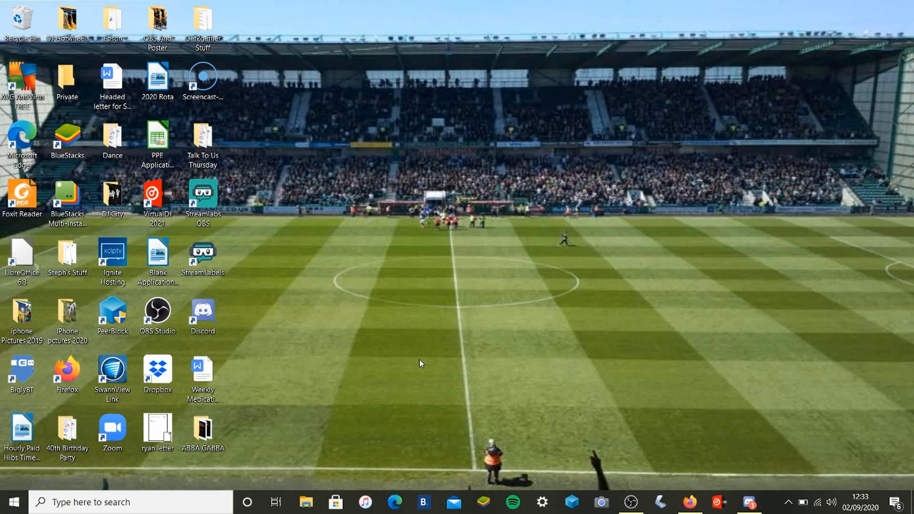
pyautogui.moveTo(402, 391)
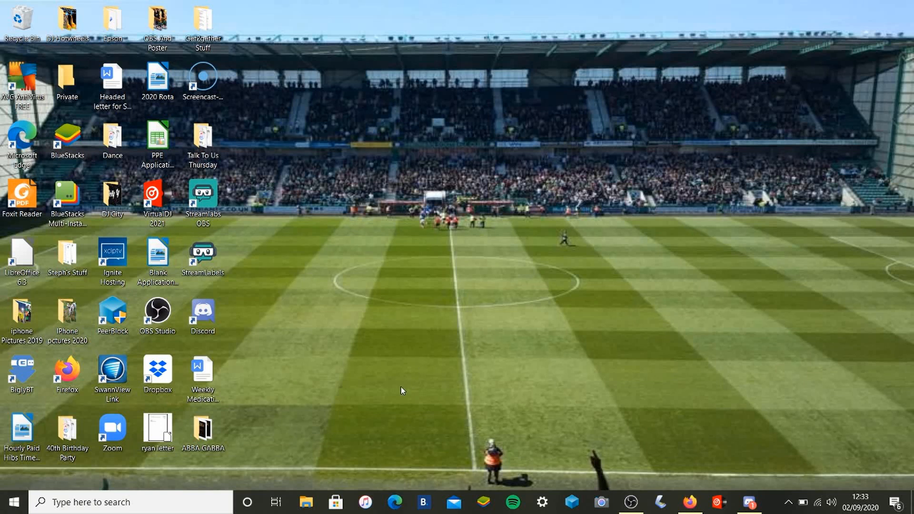
pyautogui.click(157, 430)
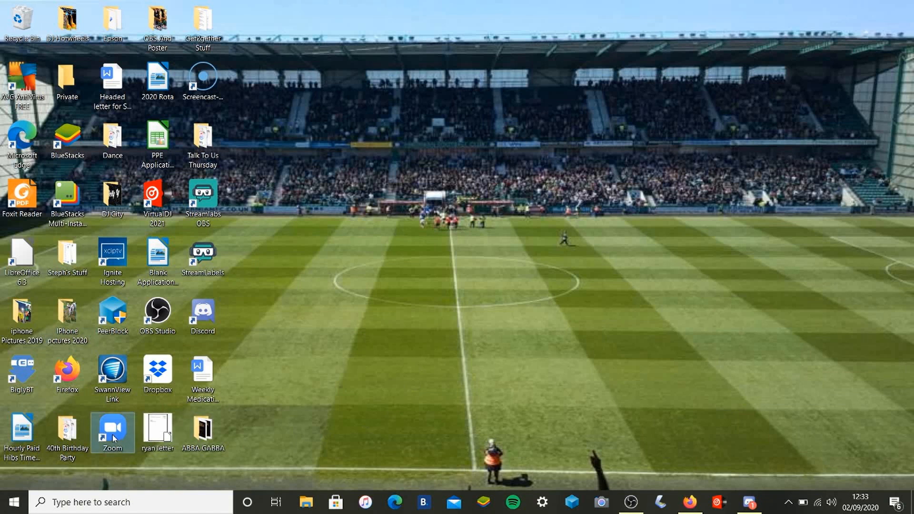
pyautogui.moveTo(113, 433)
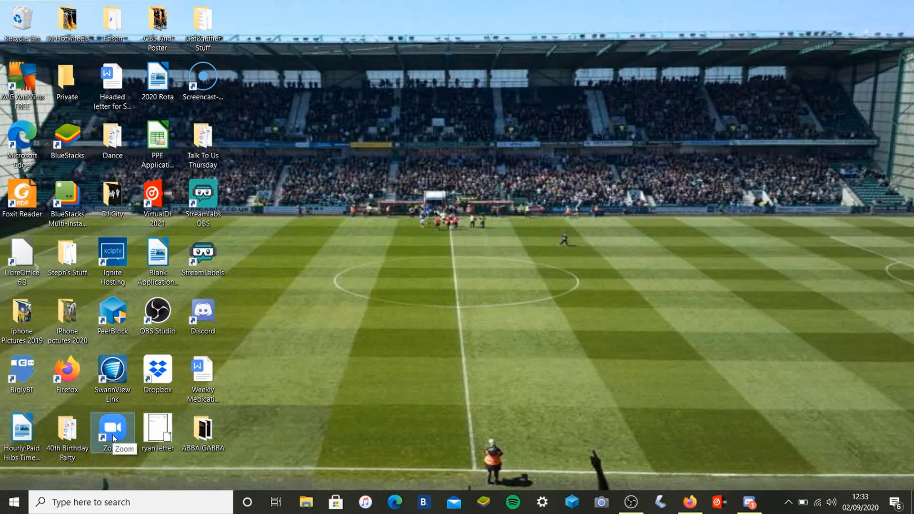
# - Launch Zoom from its desktop shortcut to reach the signed-in Home screen
pyautogui.doubleClick(113, 429)
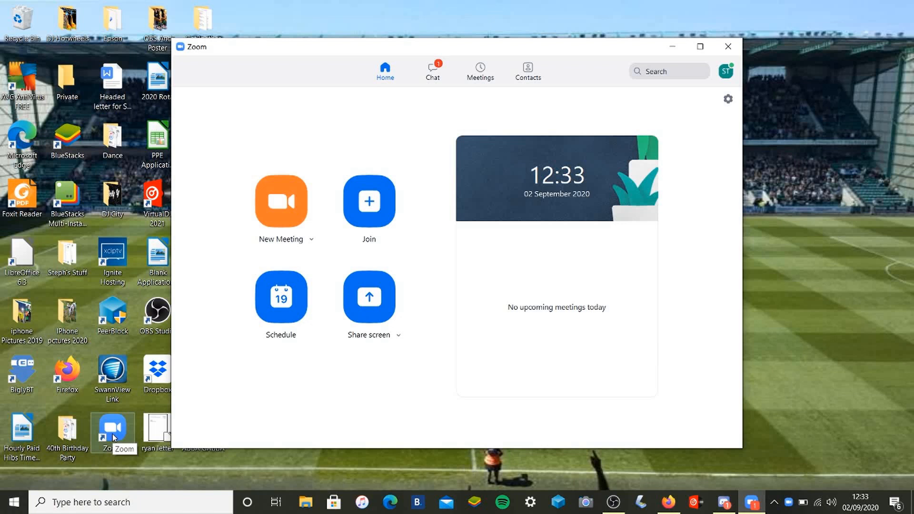
pyautogui.moveTo(154, 406)
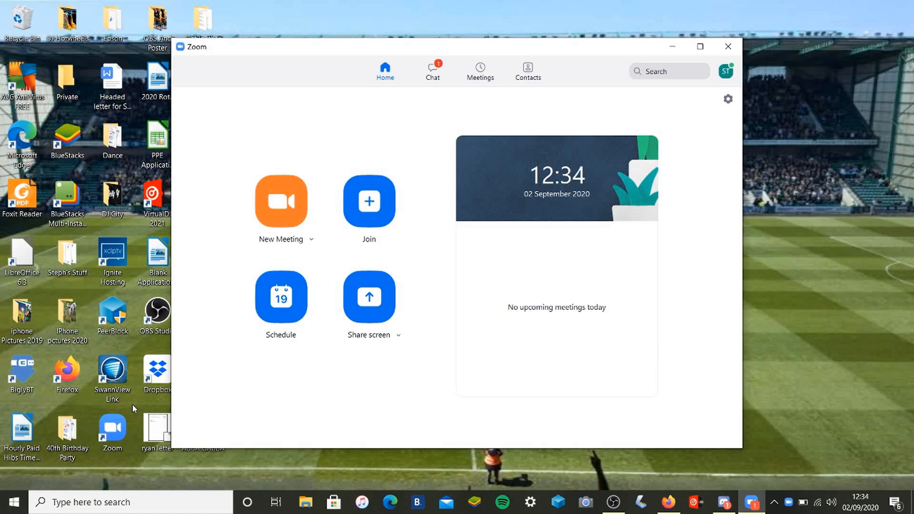
pyautogui.moveTo(196, 308)
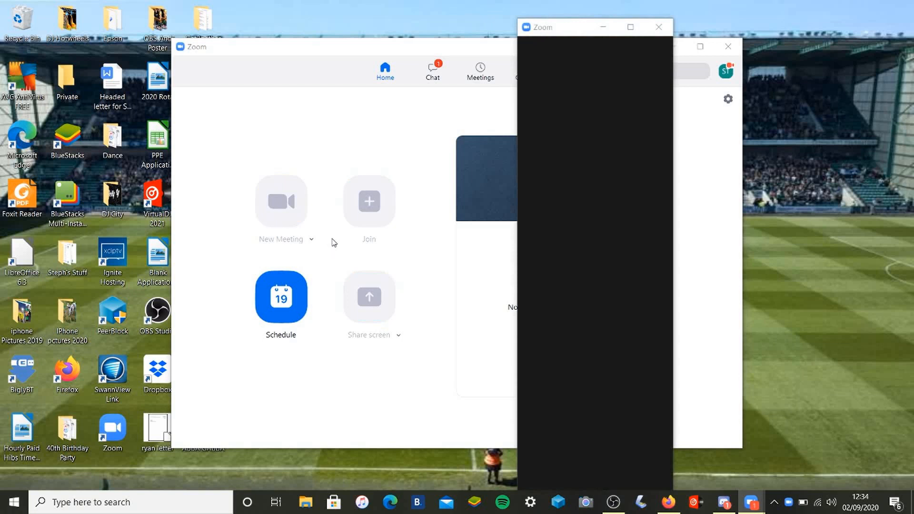
# - Start a new meeting, join with computer audio and enter full screen
pyautogui.click(280, 202)
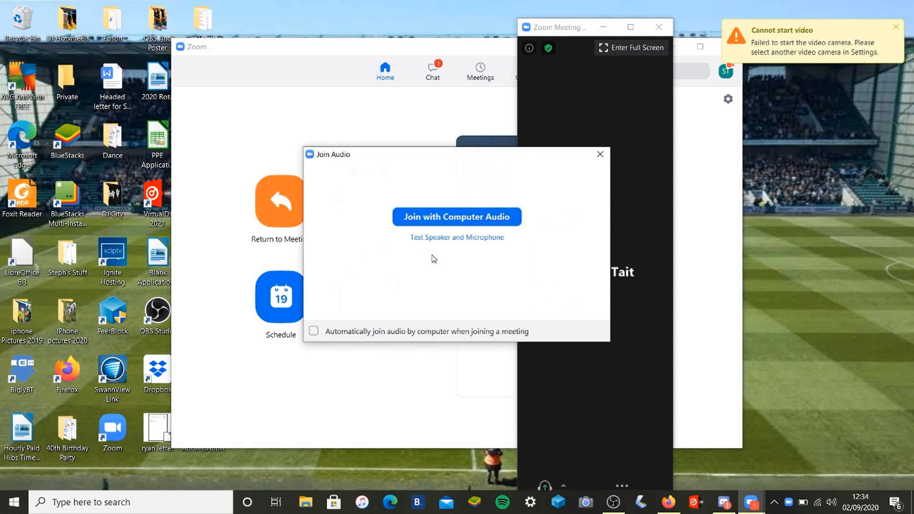
pyautogui.moveTo(446, 222)
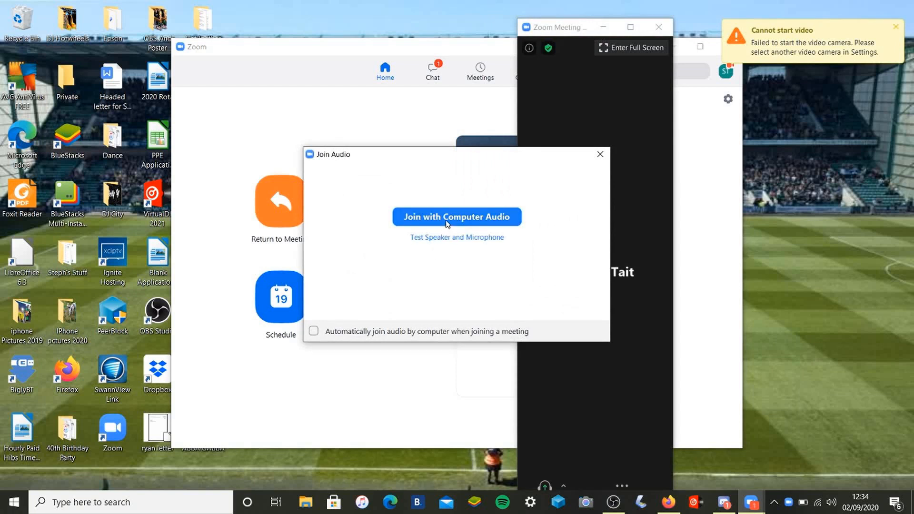
pyautogui.click(456, 216)
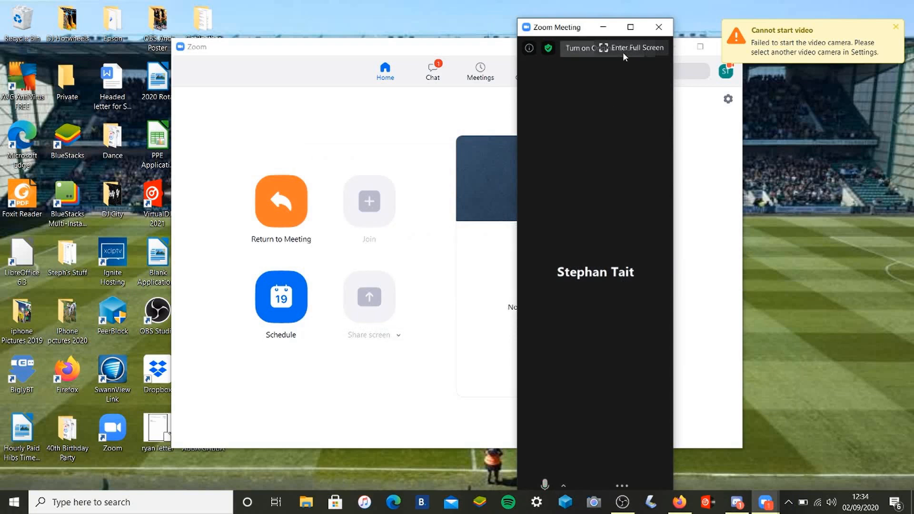
pyautogui.click(644, 47)
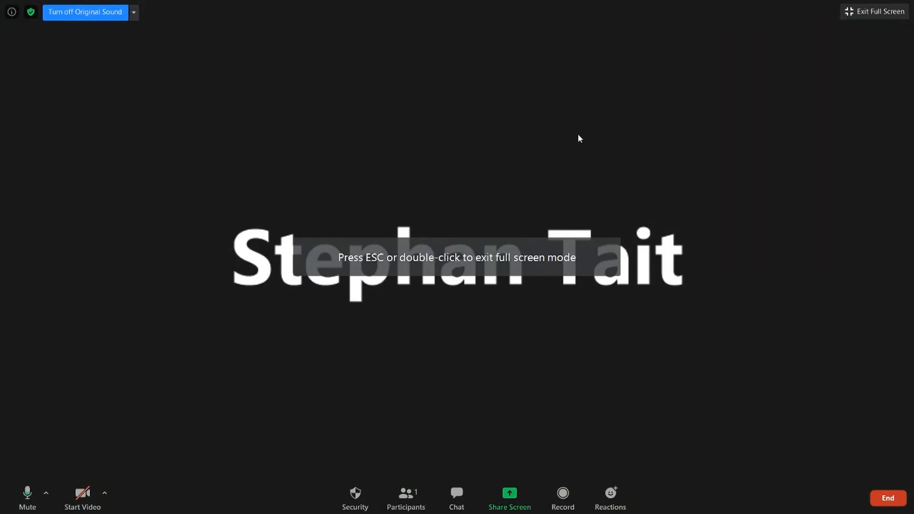
pyautogui.moveTo(495, 286)
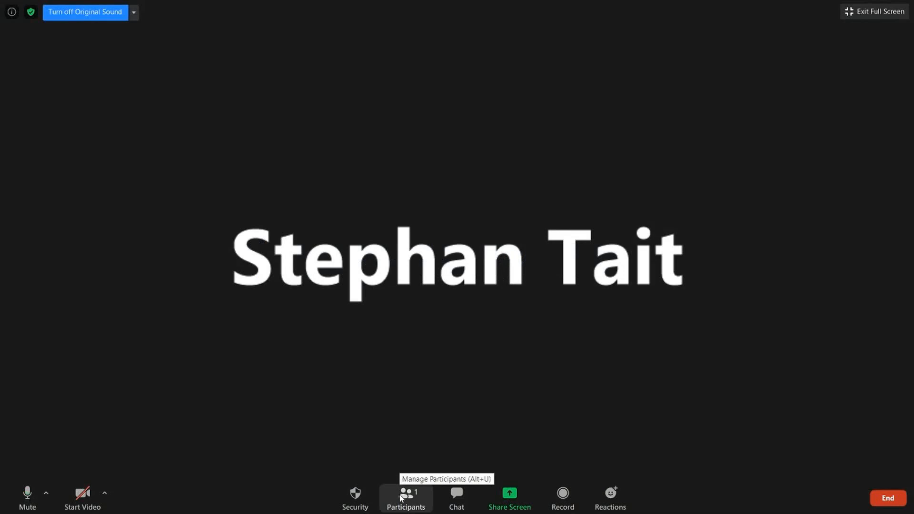
# - Show the Participants panel, listing only the host
pyautogui.click(406, 498)
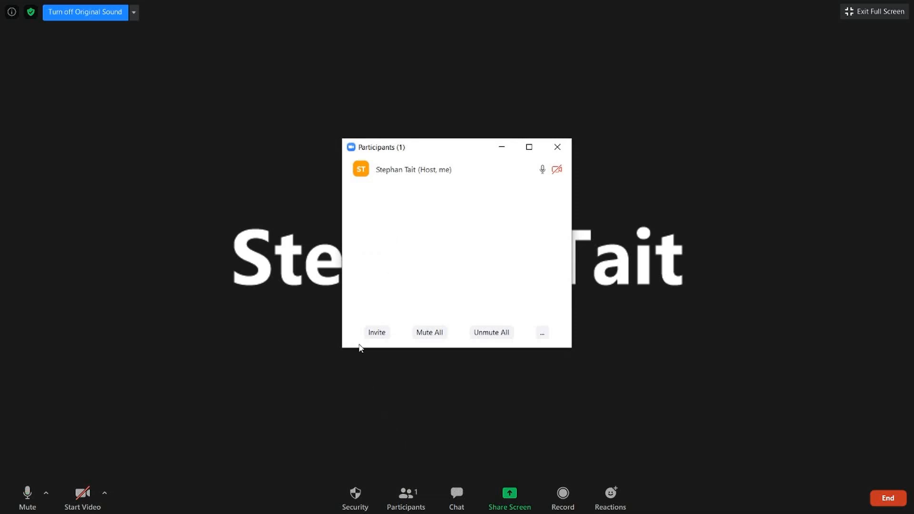
pyautogui.moveTo(377, 333)
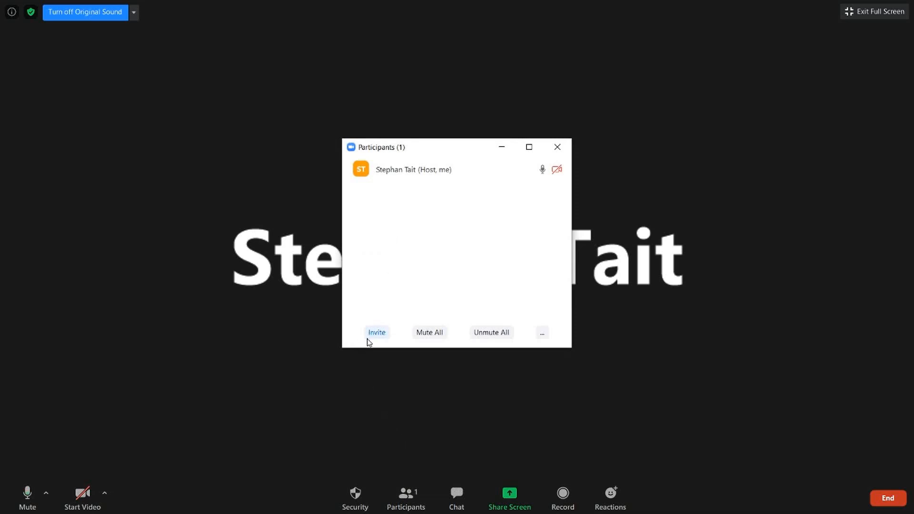
pyautogui.moveTo(406, 499)
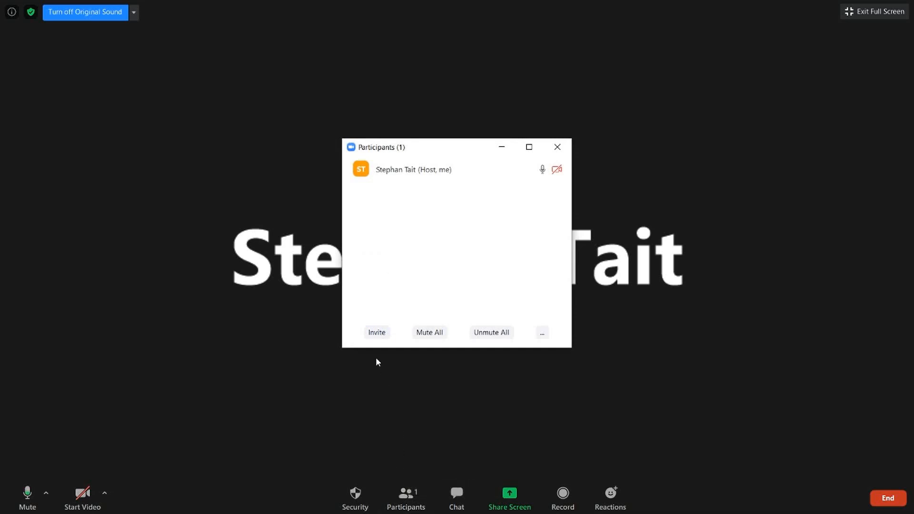
pyautogui.moveTo(378, 332)
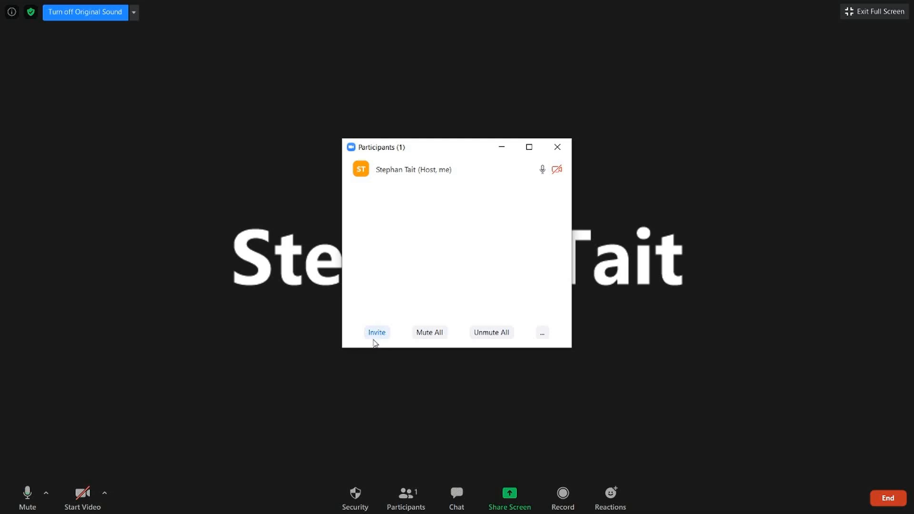
# - Review the Email and Contacts invite options, then copy the meeting invite link to the clipboard
pyautogui.click(377, 332)
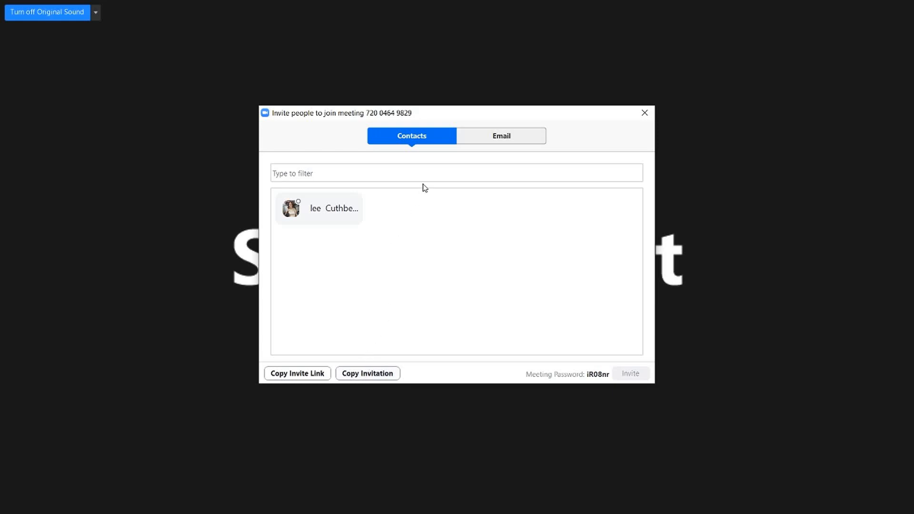
pyautogui.moveTo(475, 150)
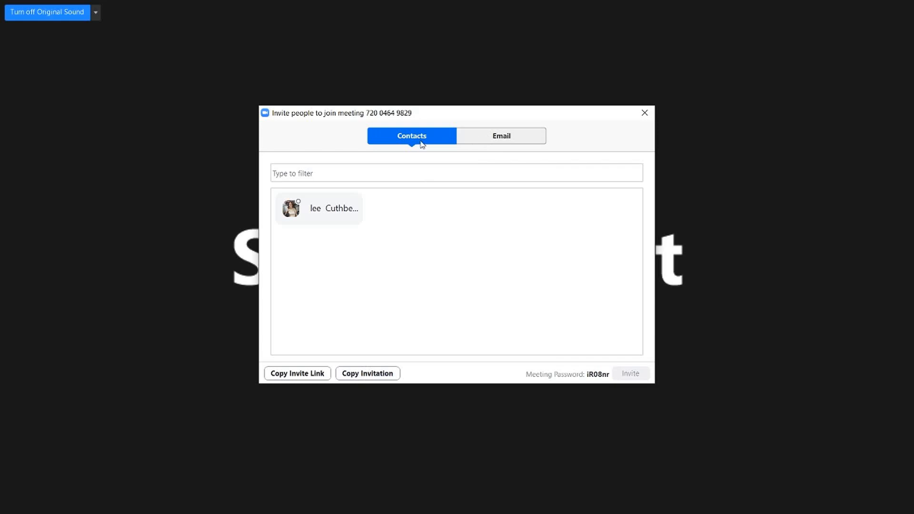
pyautogui.moveTo(466, 144)
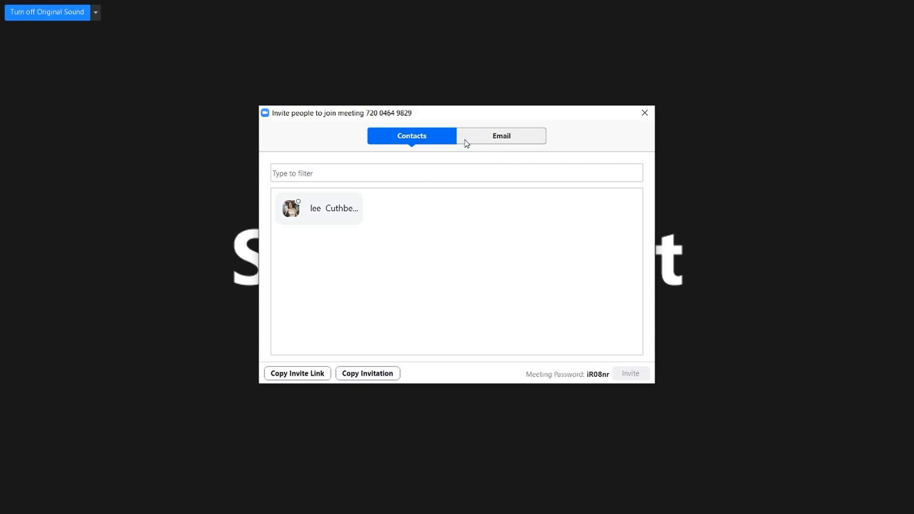
pyautogui.click(500, 135)
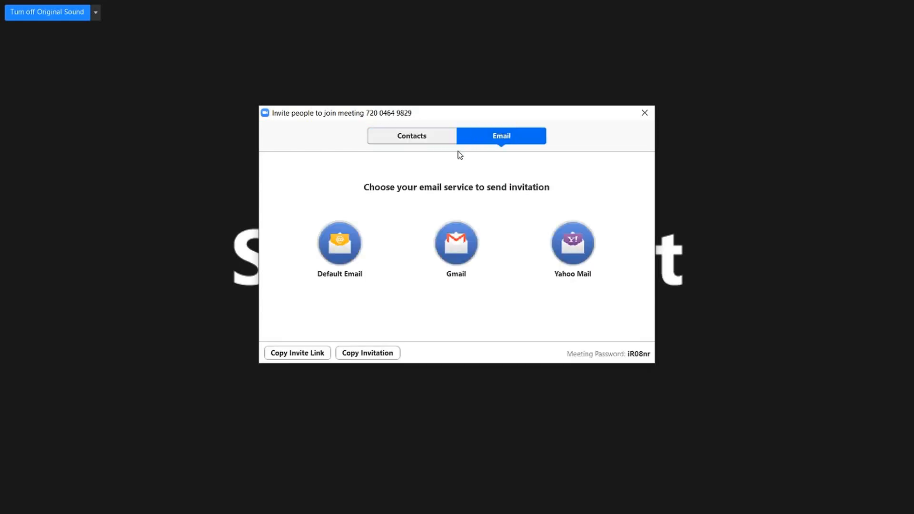
pyautogui.moveTo(446, 194)
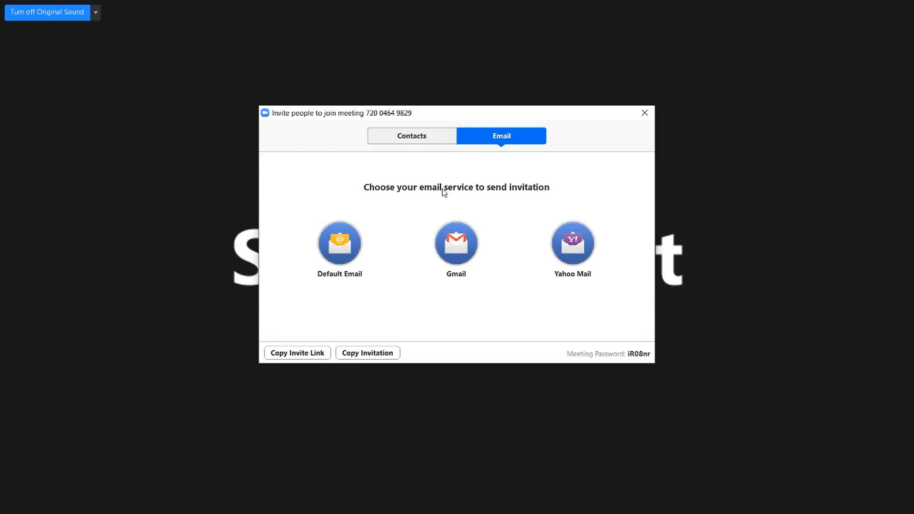
pyautogui.moveTo(414, 155)
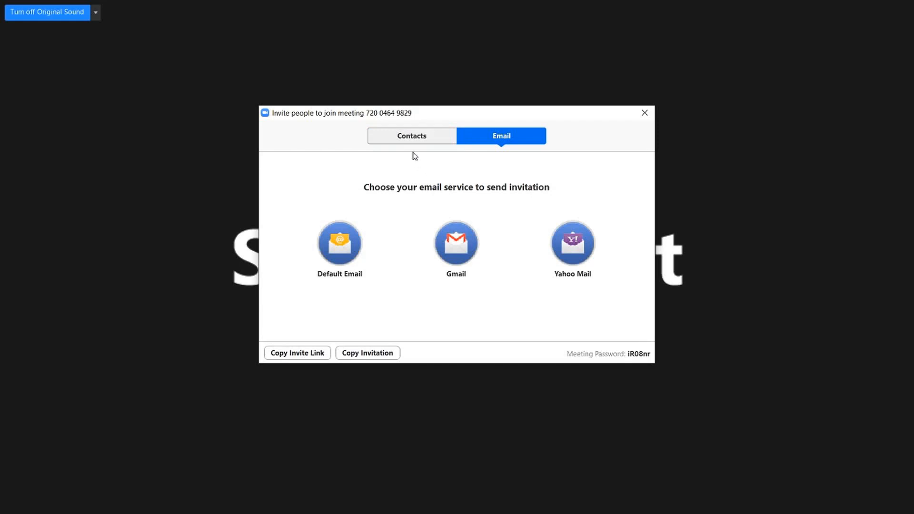
pyautogui.moveTo(417, 142)
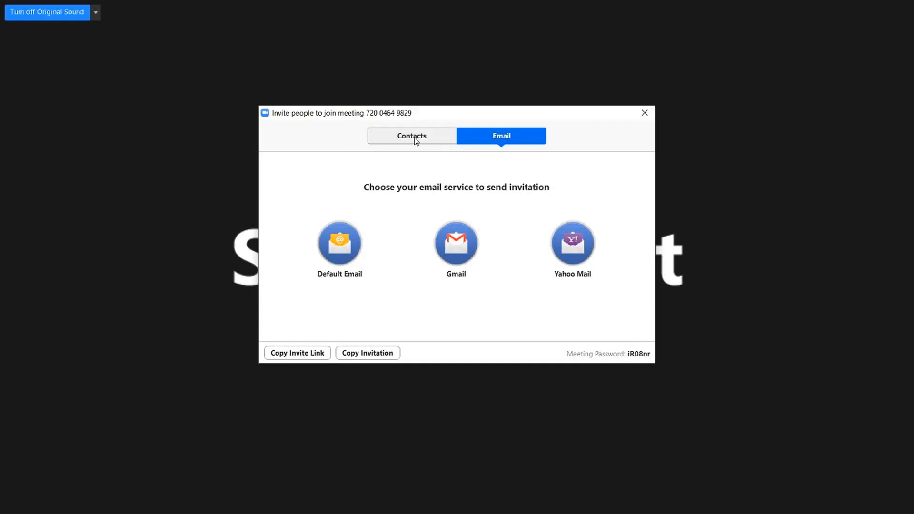
pyautogui.click(412, 137)
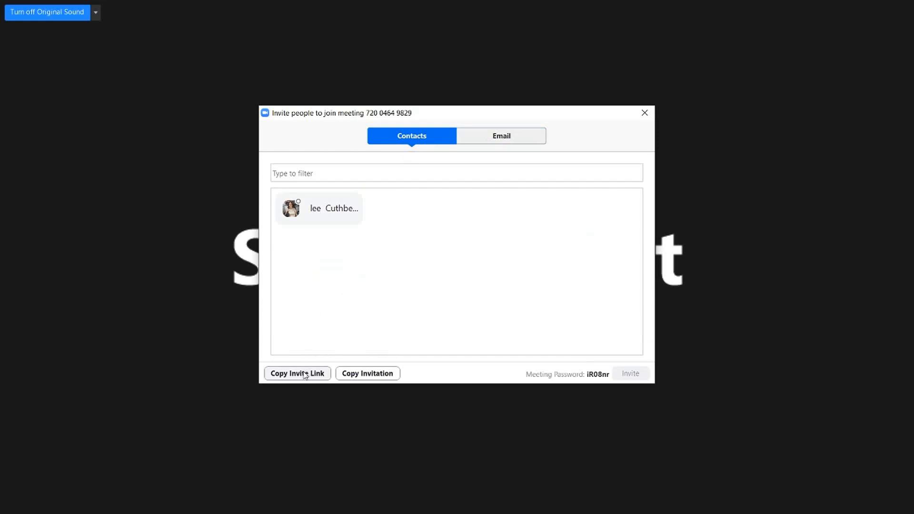
pyautogui.click(297, 374)
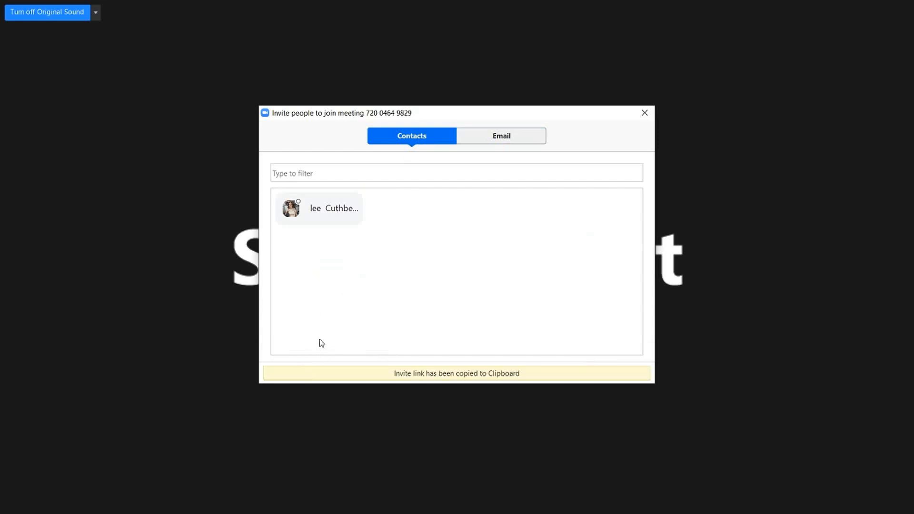
pyautogui.moveTo(497, 235)
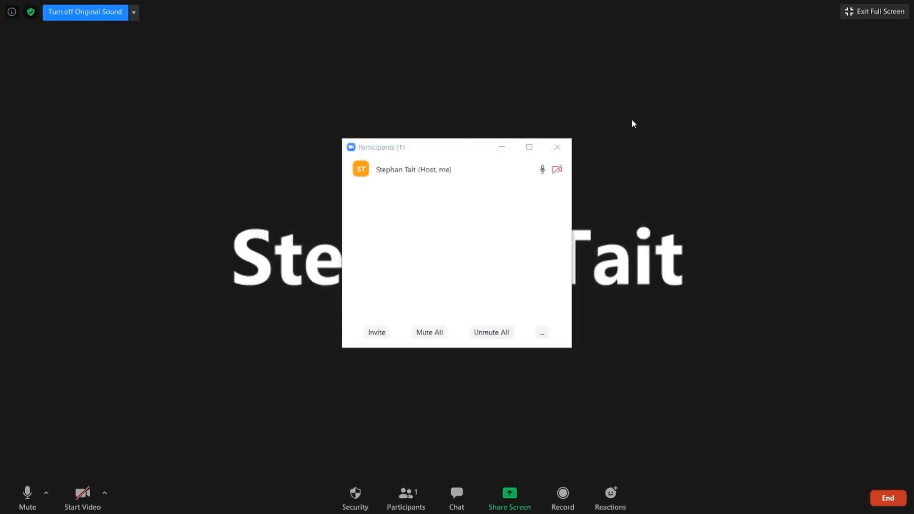
pyautogui.moveTo(629, 247)
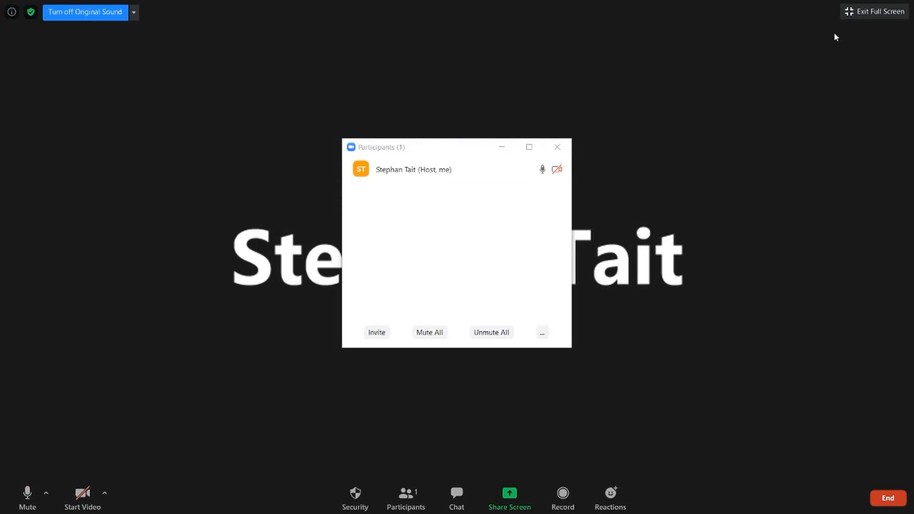
pyautogui.moveTo(874, 12)
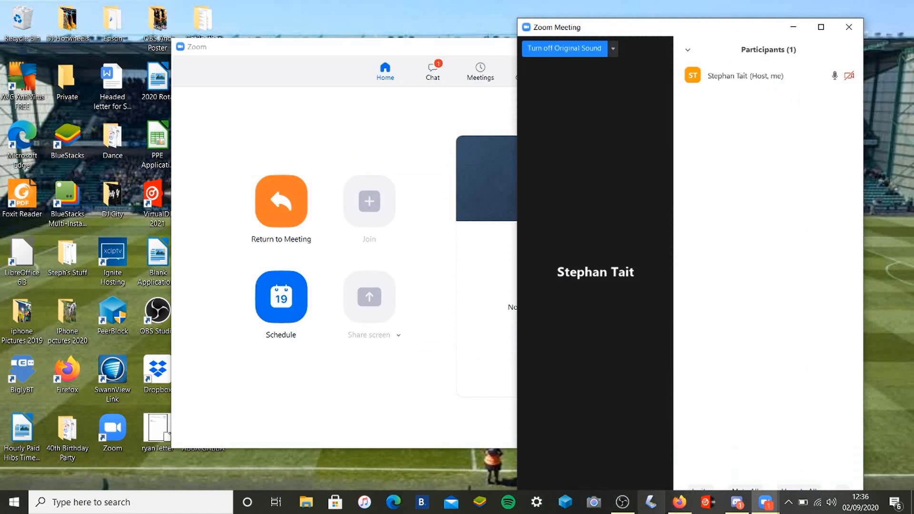
# - Switch Facebook to the second saved Stephan account so its home feed loads
pyautogui.click(678, 502)
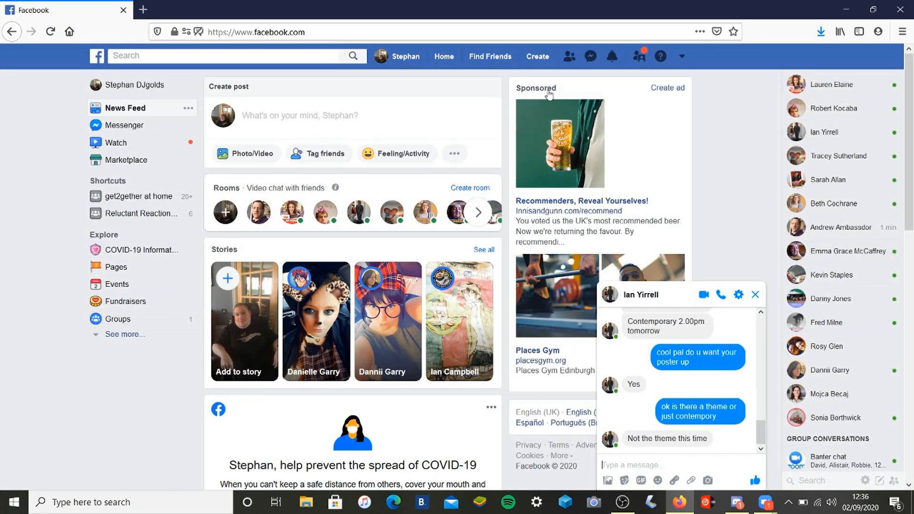
pyautogui.moveTo(591, 56)
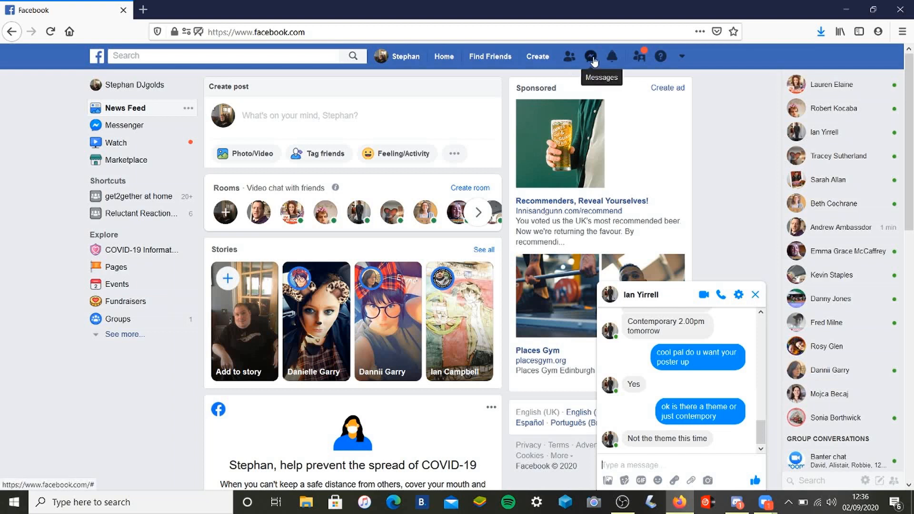
pyautogui.moveTo(613, 56)
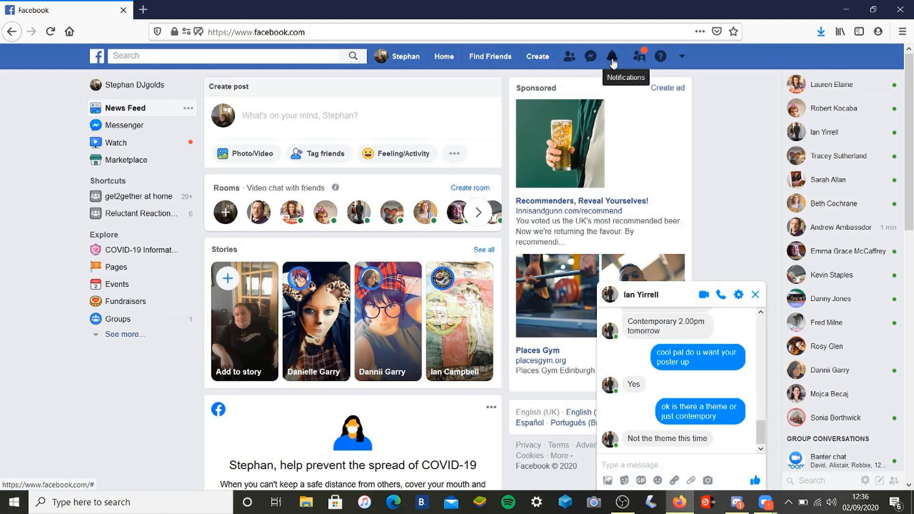
pyautogui.moveTo(632, 60)
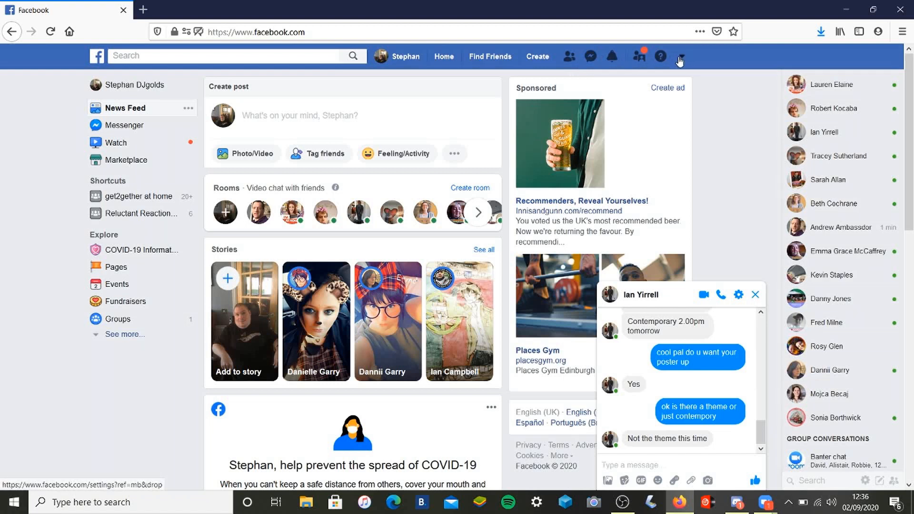
pyautogui.click(680, 57)
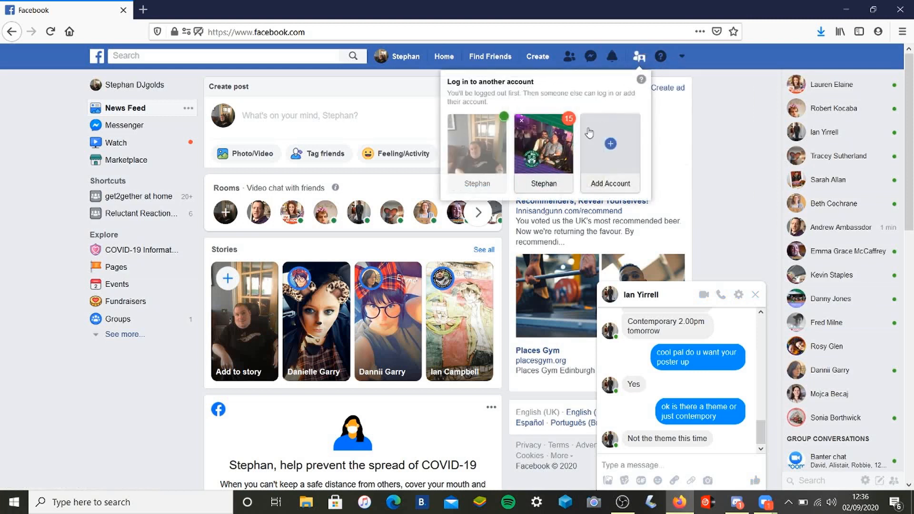
pyautogui.moveTo(474, 153)
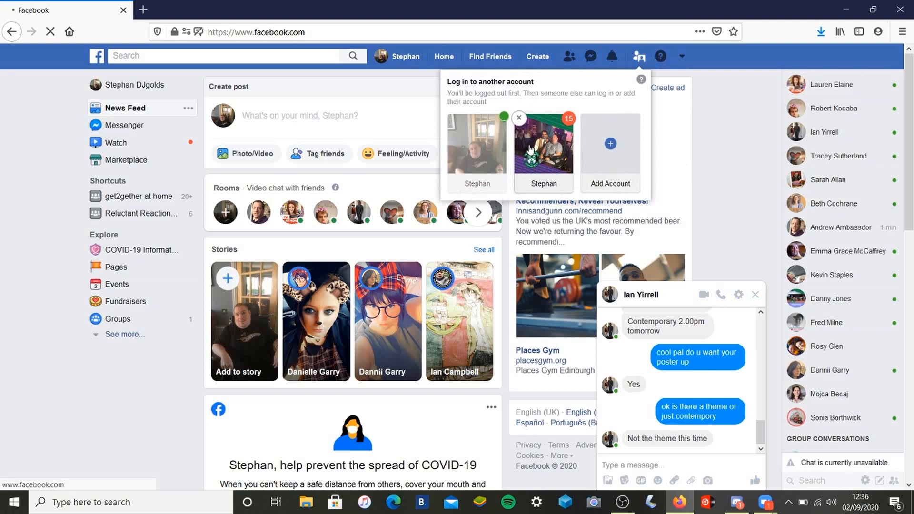
pyautogui.click(543, 147)
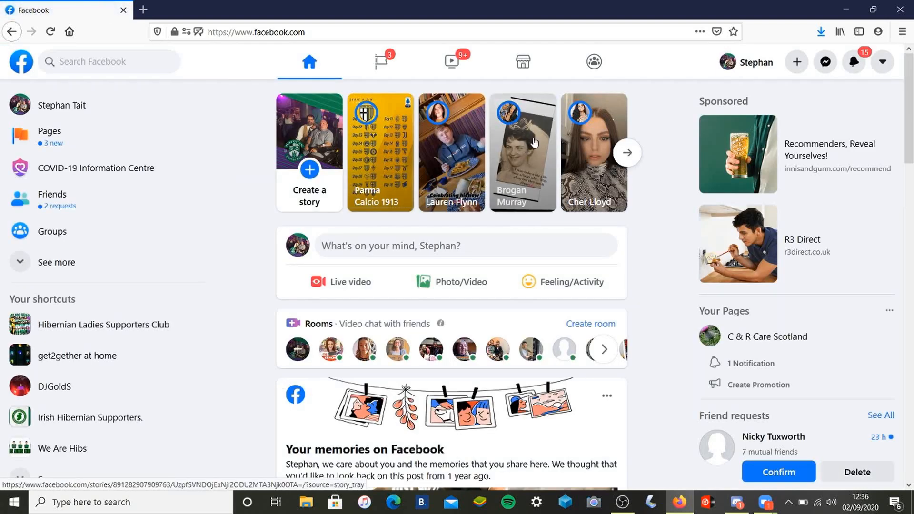
pyautogui.click(853, 62)
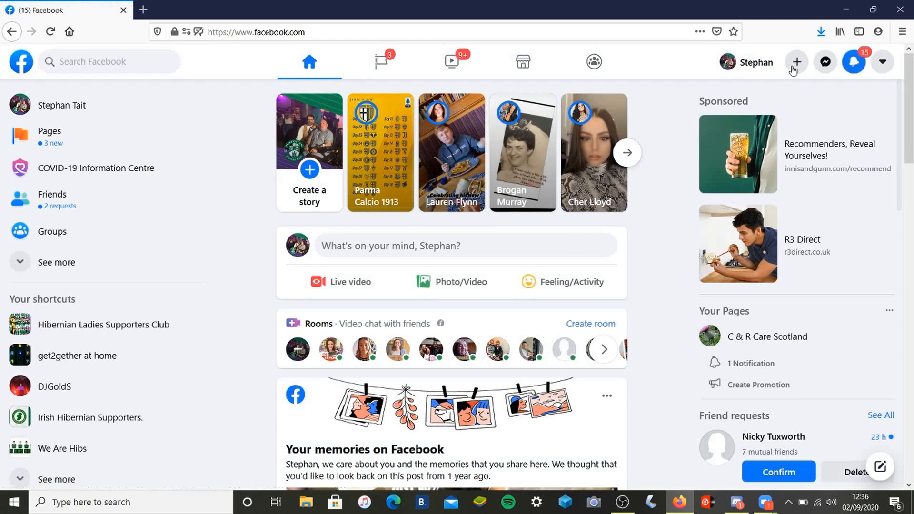
pyautogui.click(825, 62)
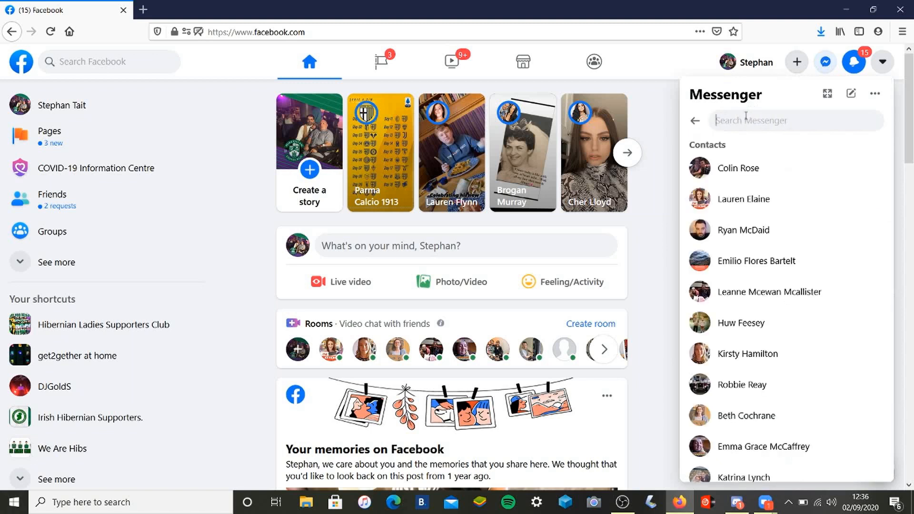
pyautogui.write('me')
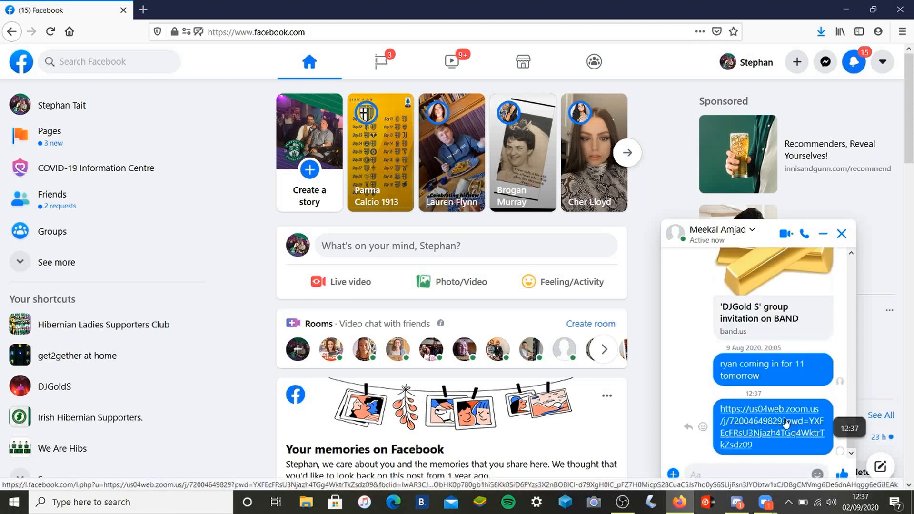
pyautogui.scroll(-3)
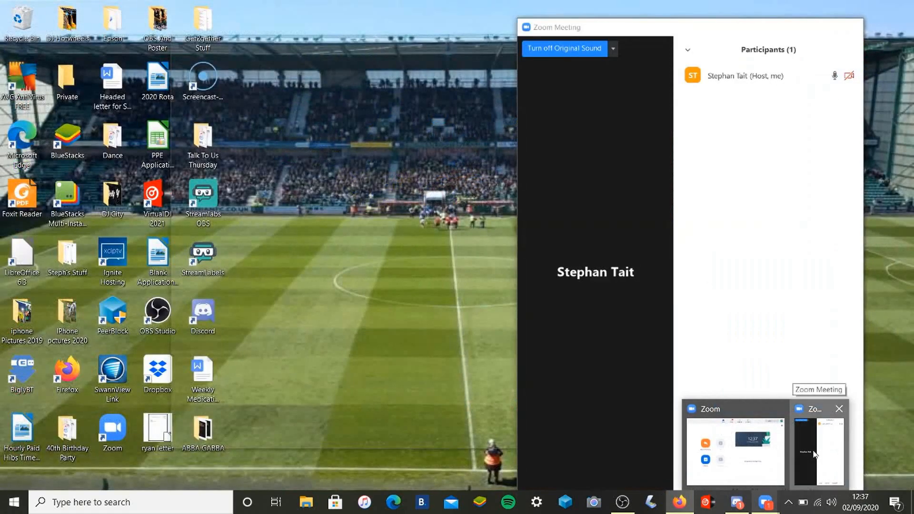
# - Return to the Zoom meeting and admit the unnamed participant from the waiting room
pyautogui.click(678, 502)
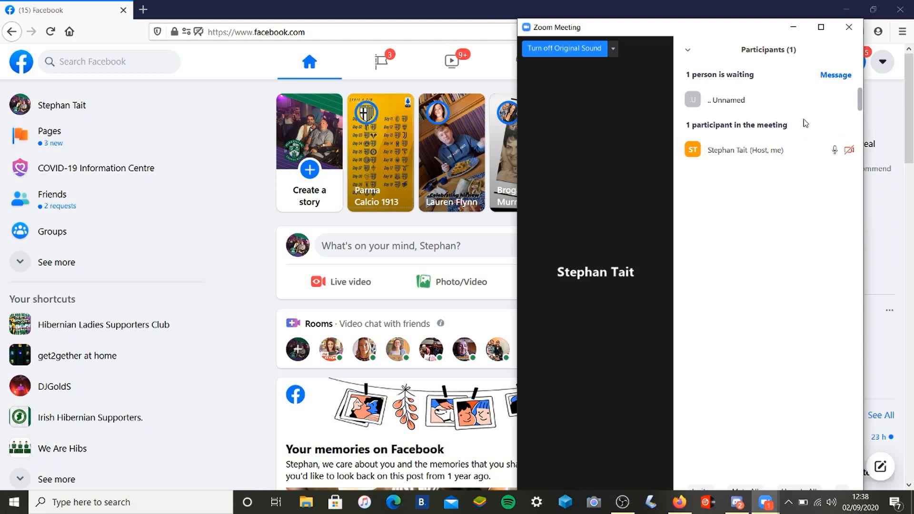
pyautogui.moveTo(799, 118)
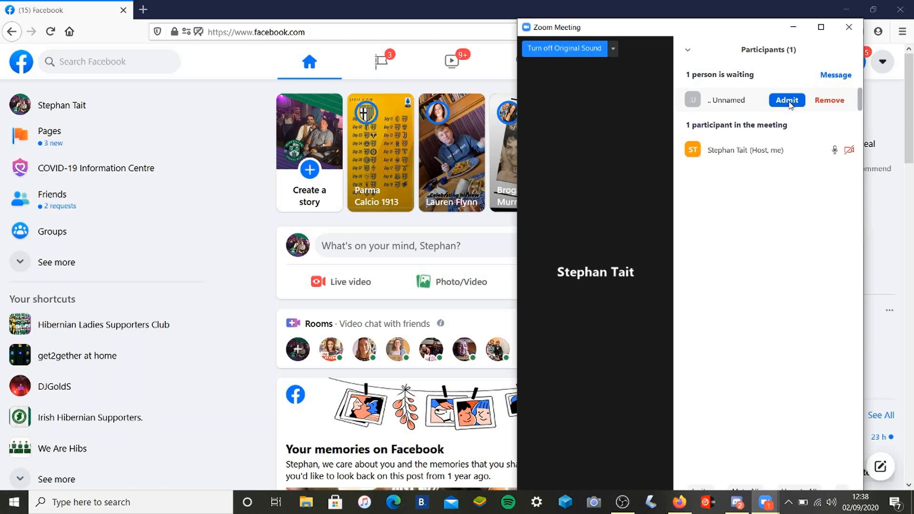
pyautogui.moveTo(790, 105)
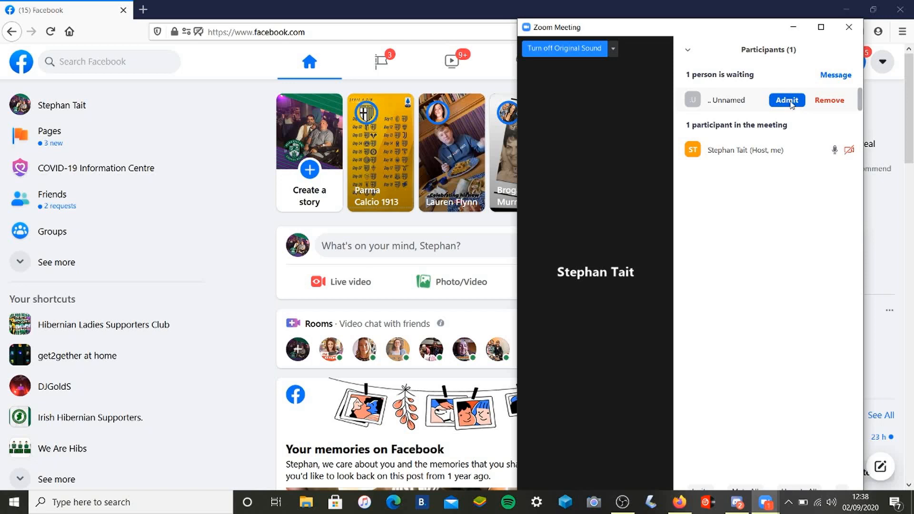
pyautogui.click(786, 100)
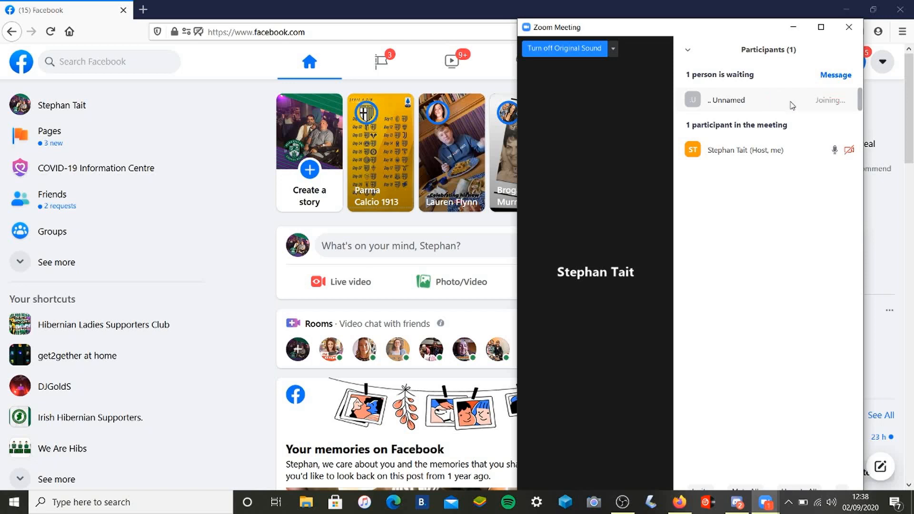
pyautogui.moveTo(784, 296)
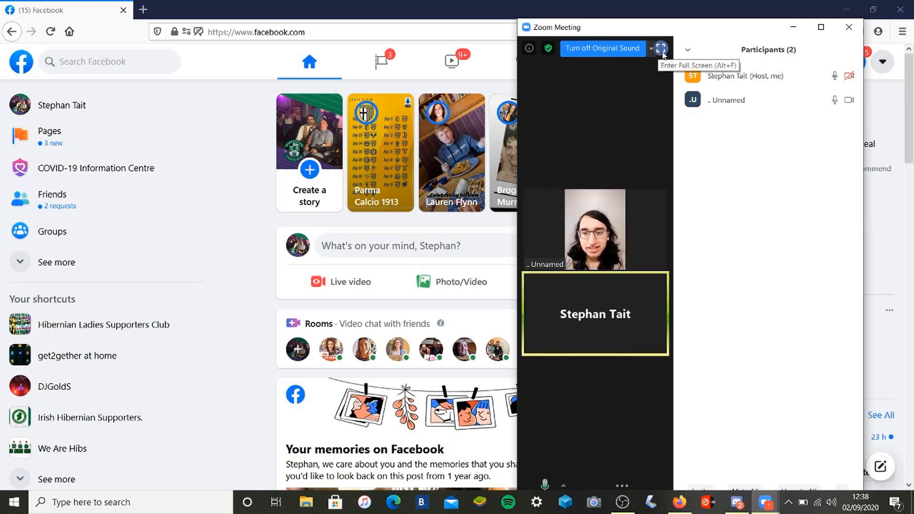
# - Enter full screen, then mute and unmute the unnamed participant from their video tile
pyautogui.click(662, 49)
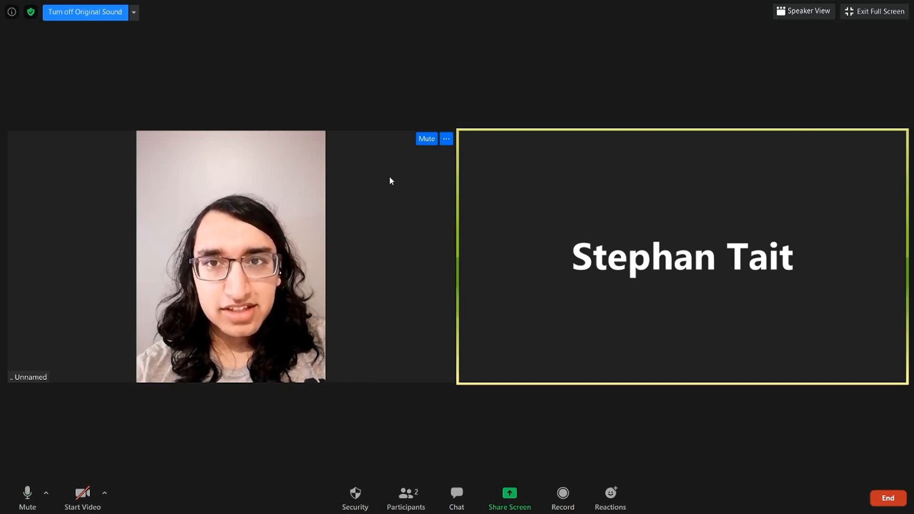
pyautogui.moveTo(421, 151)
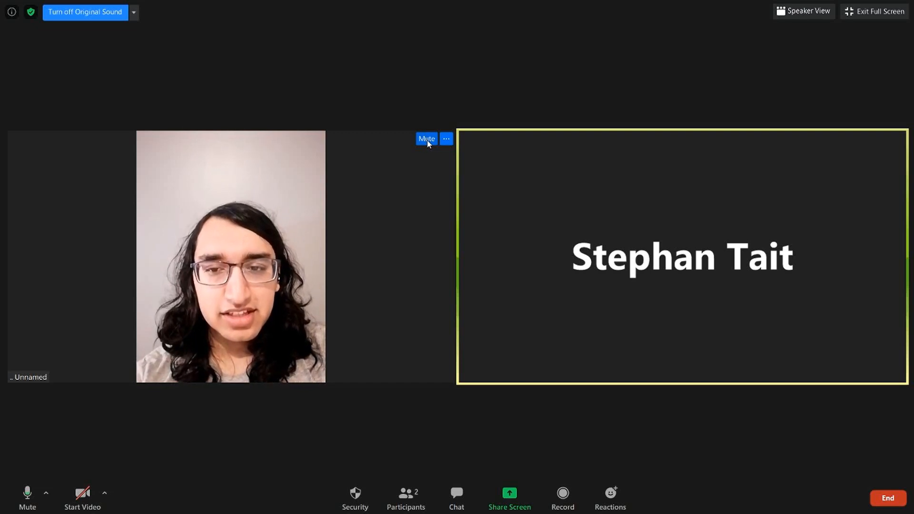
pyautogui.click(427, 139)
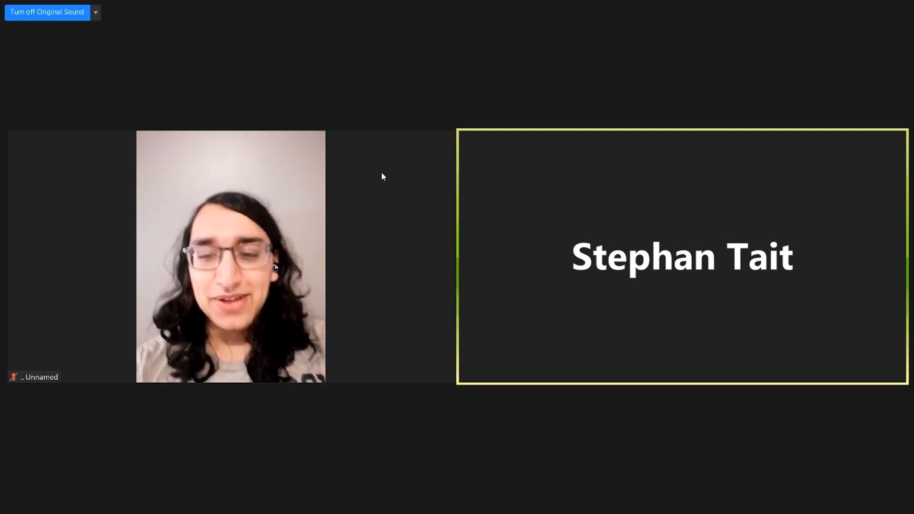
pyautogui.moveTo(383, 177)
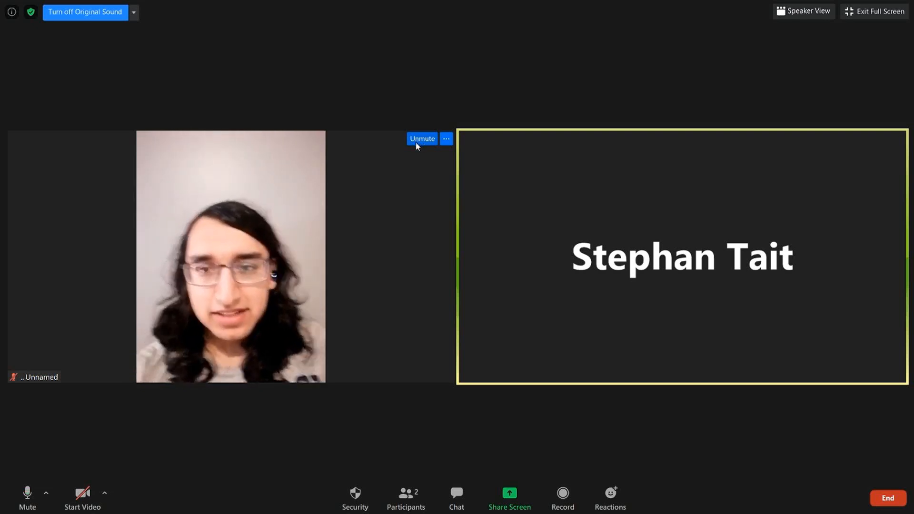
pyautogui.click(422, 139)
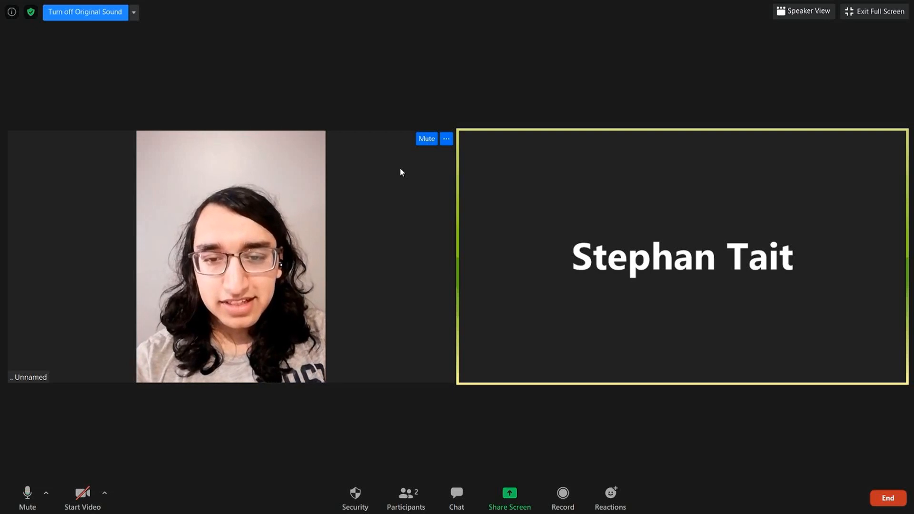
pyautogui.moveTo(400, 176)
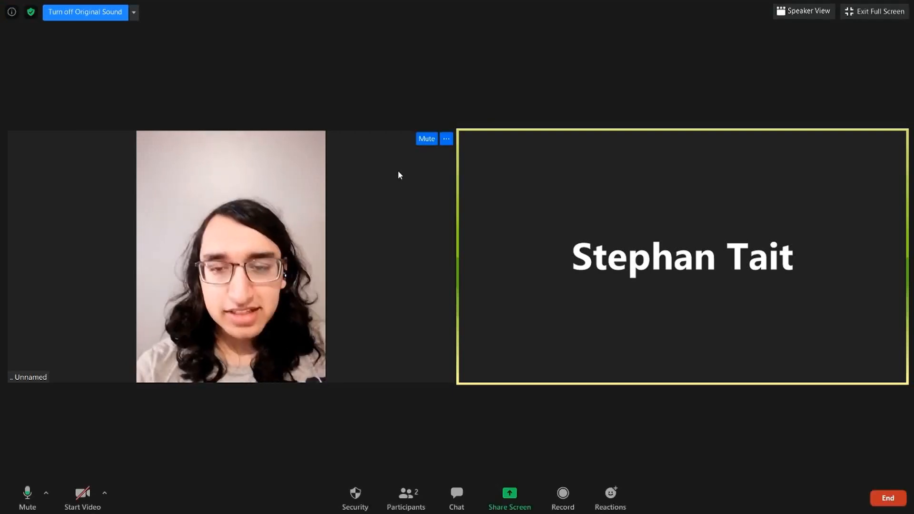
pyautogui.click(427, 139)
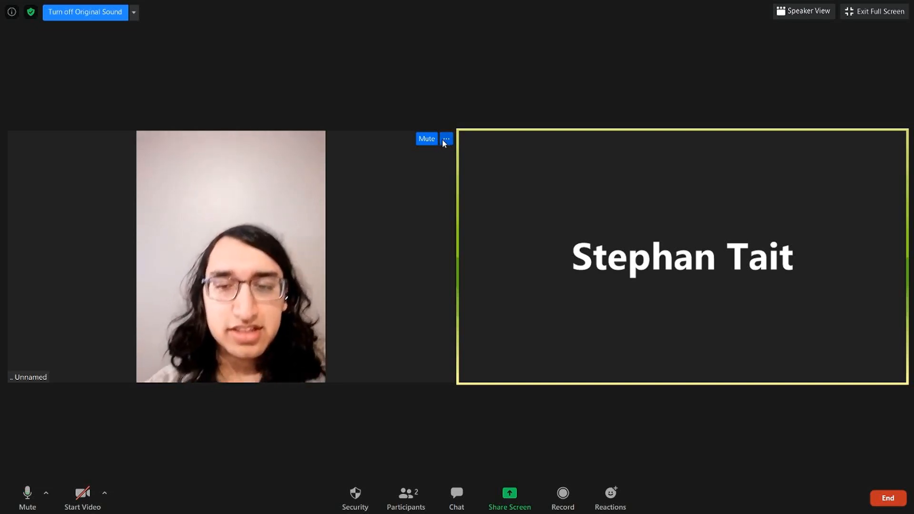
pyautogui.click(446, 139)
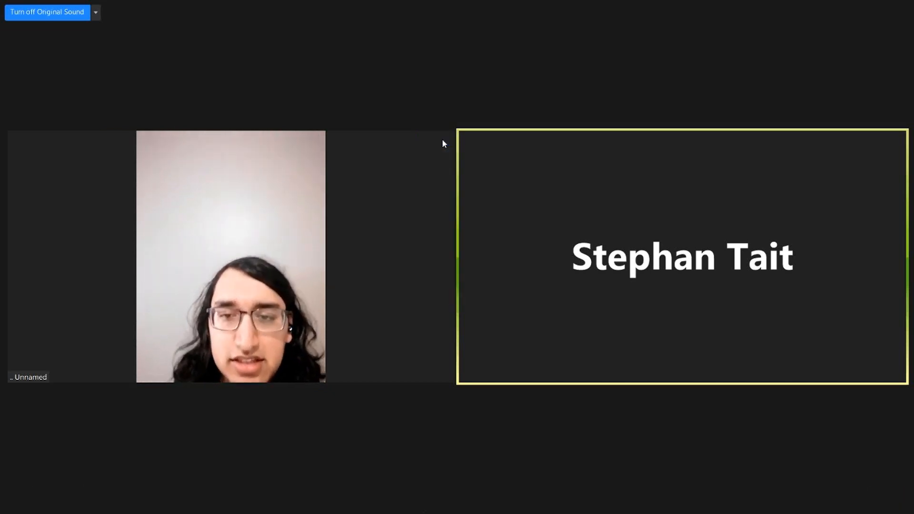
# - Rename the unnamed participant to 'Meeka' via their tile's more-options menu and confirm
pyautogui.click(446, 139)
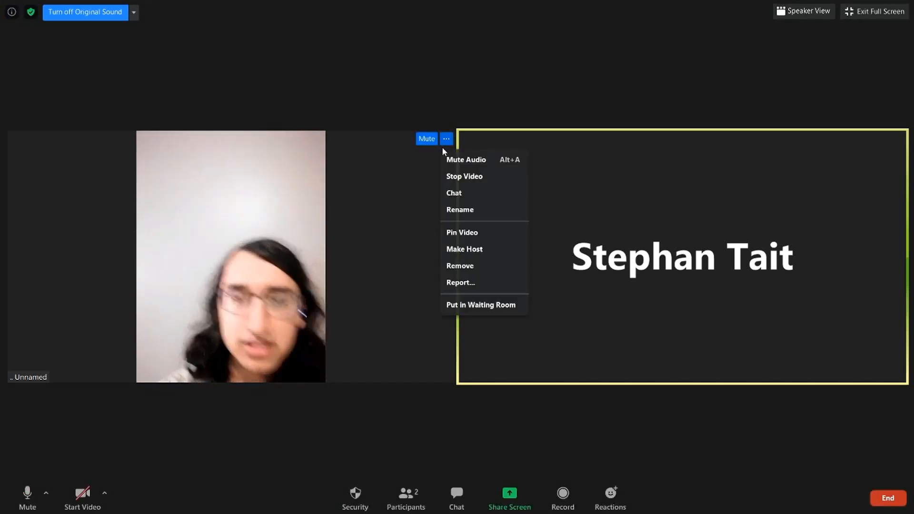
pyautogui.moveTo(460, 209)
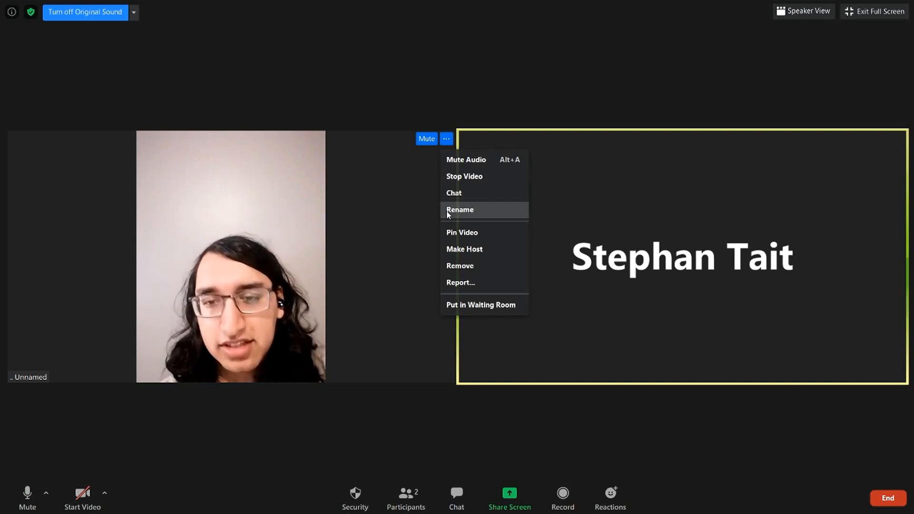
pyautogui.click(460, 210)
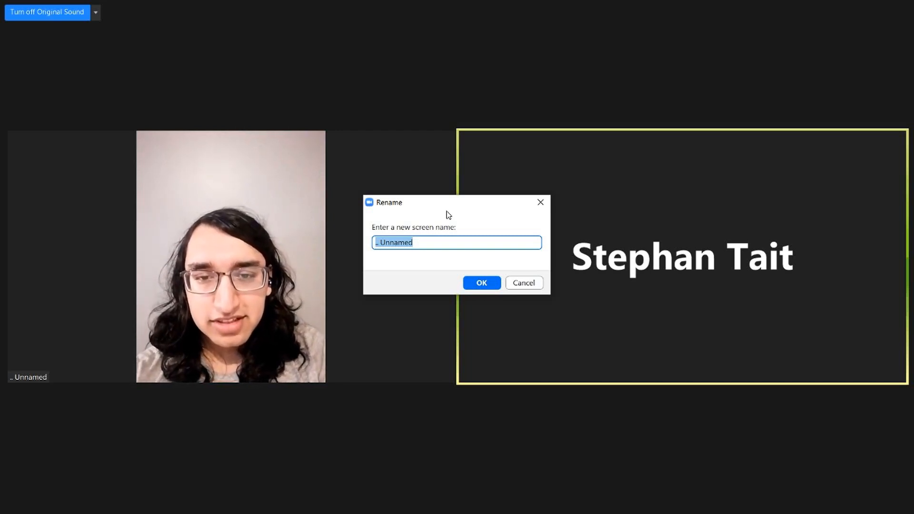
pyautogui.write('M')
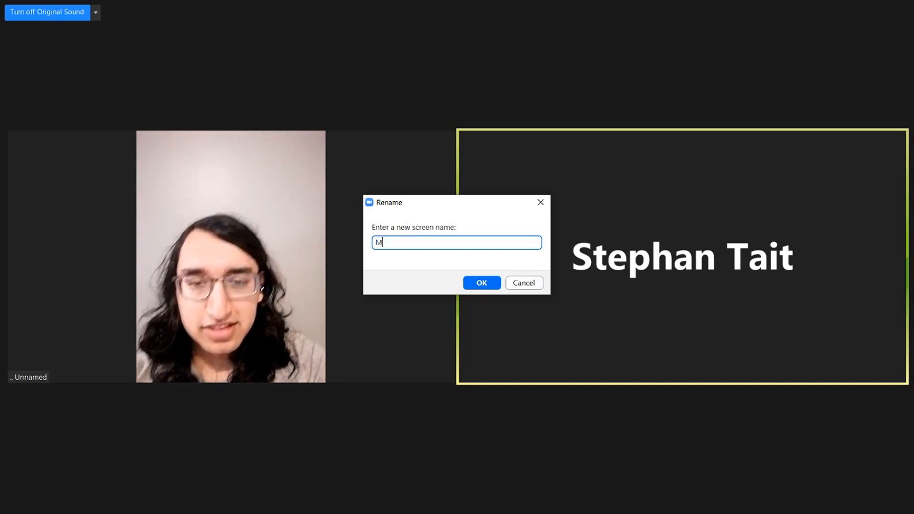
pyautogui.write('ee')
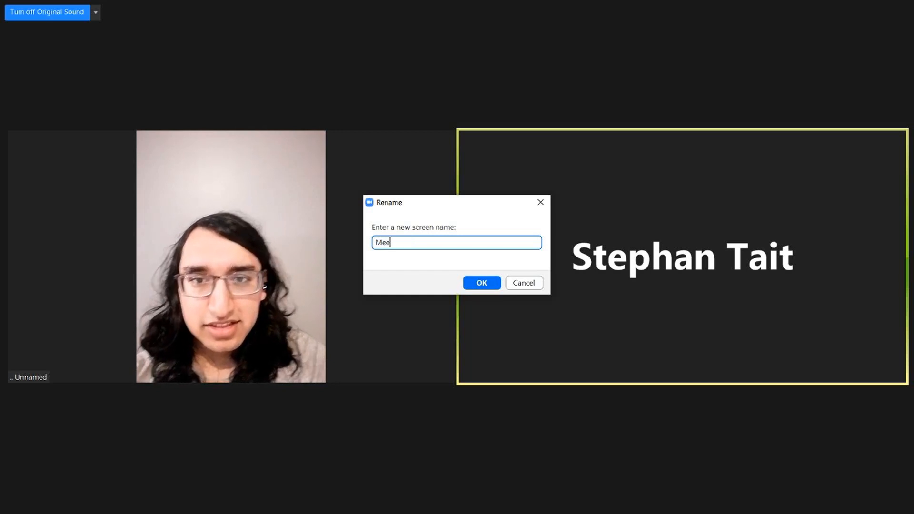
pyautogui.write('kal')
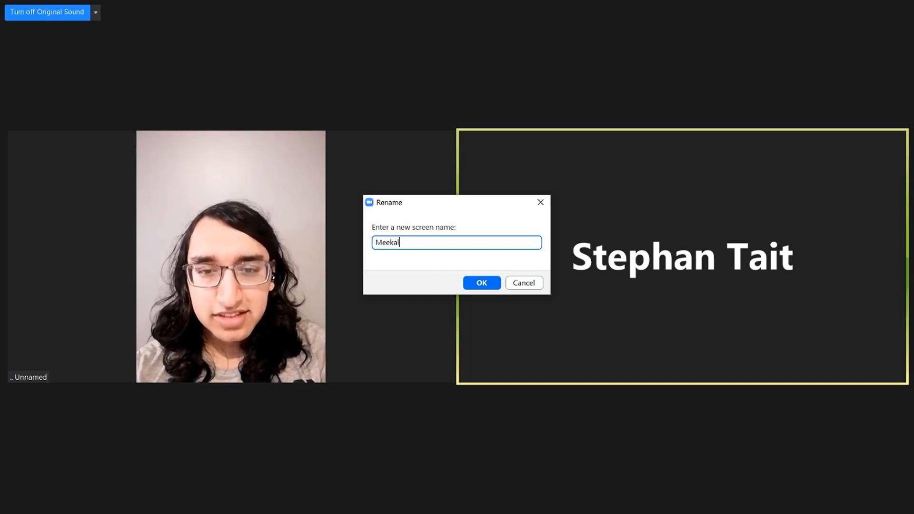
pyautogui.click(481, 283)
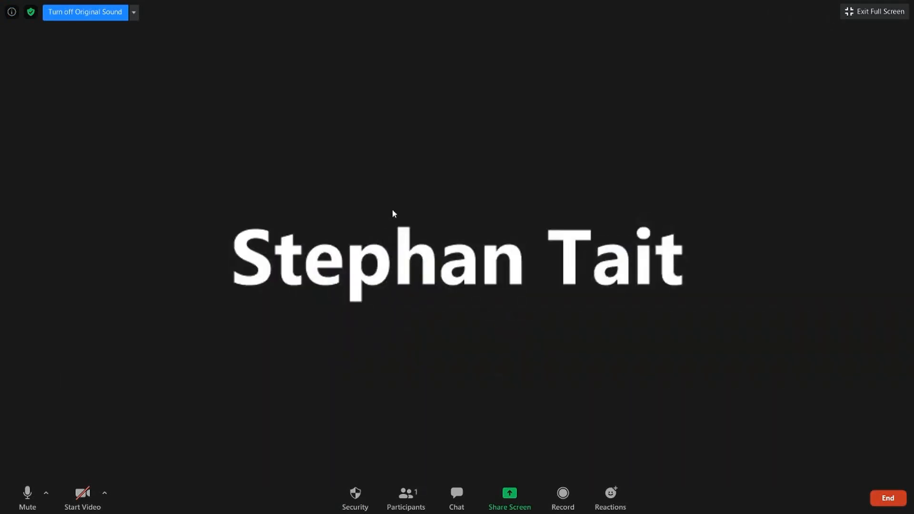
pyautogui.moveTo(457, 317)
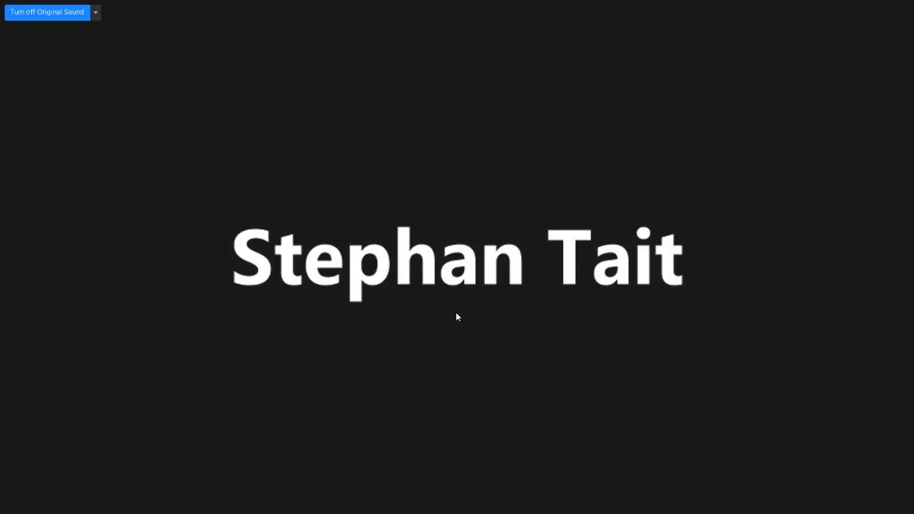
pyautogui.moveTo(457, 316)
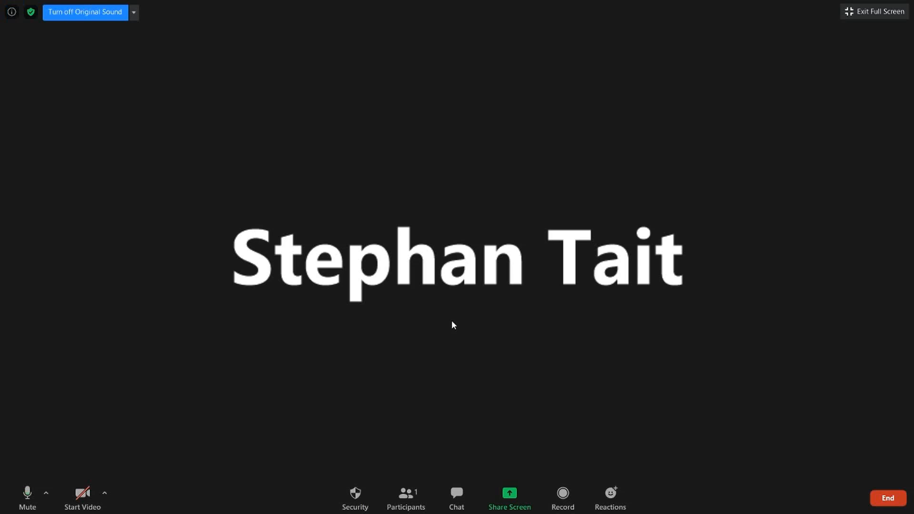
pyautogui.moveTo(718, 428)
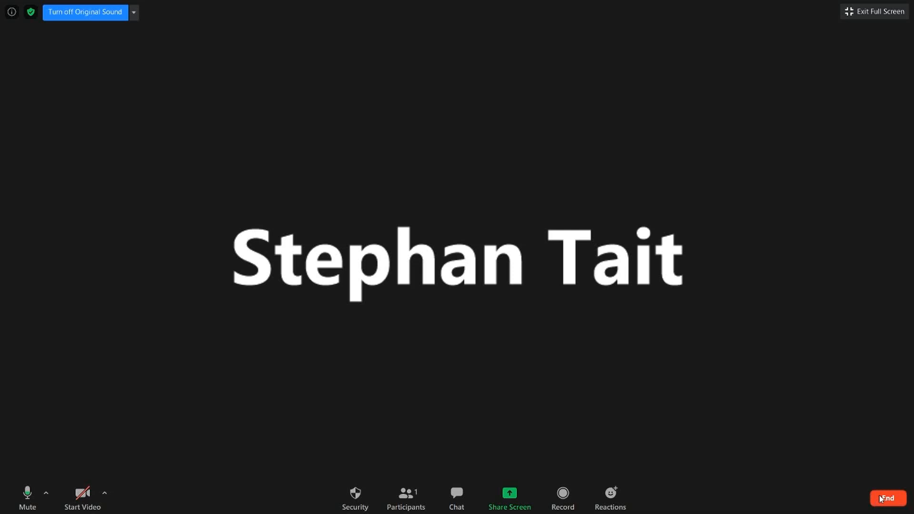
# - End the Zoom meeting for all participants and close the Zoom home window
pyautogui.click(887, 498)
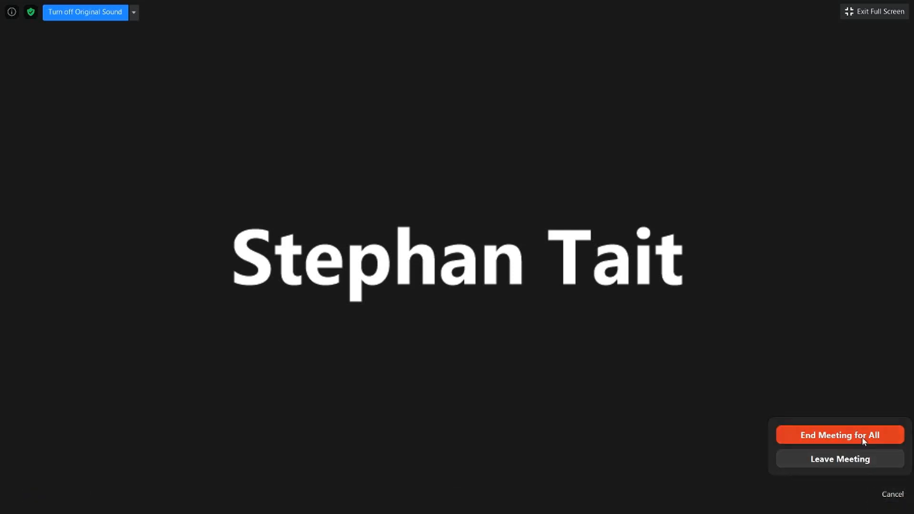
pyautogui.click(840, 436)
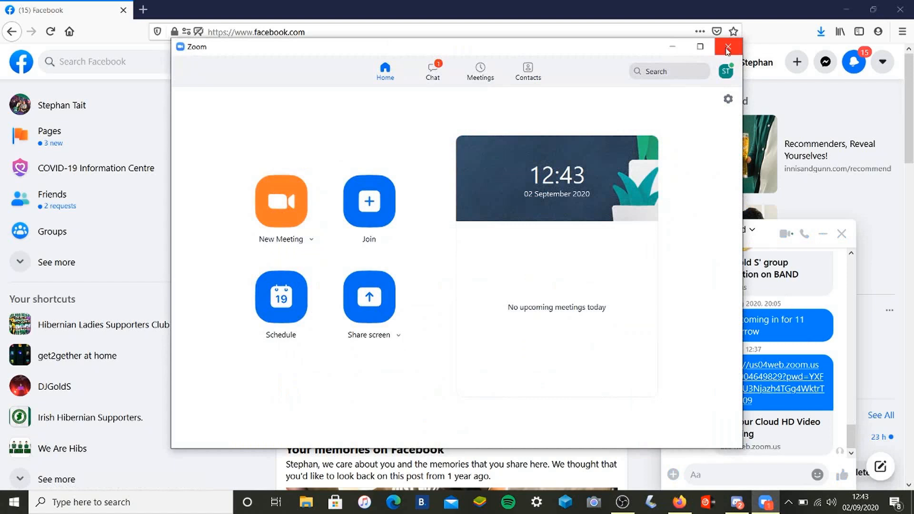
pyautogui.click(727, 47)
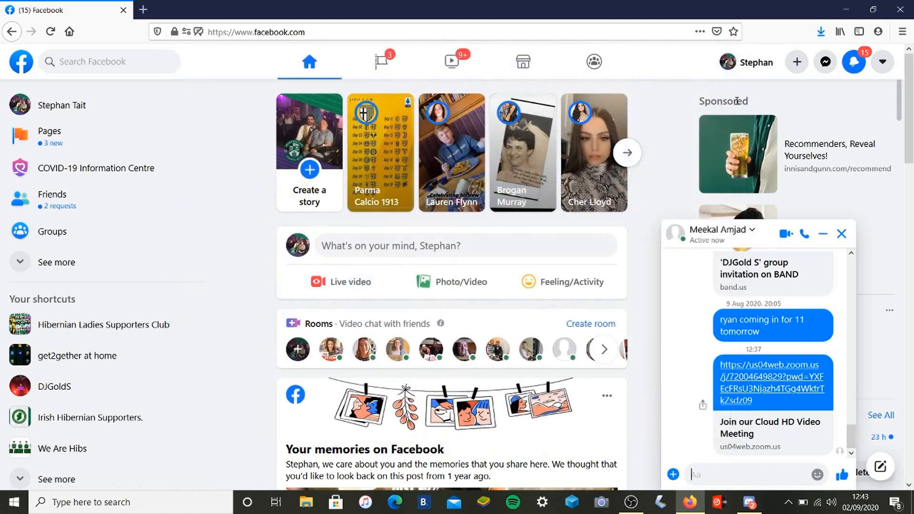
pyautogui.moveTo(723, 98)
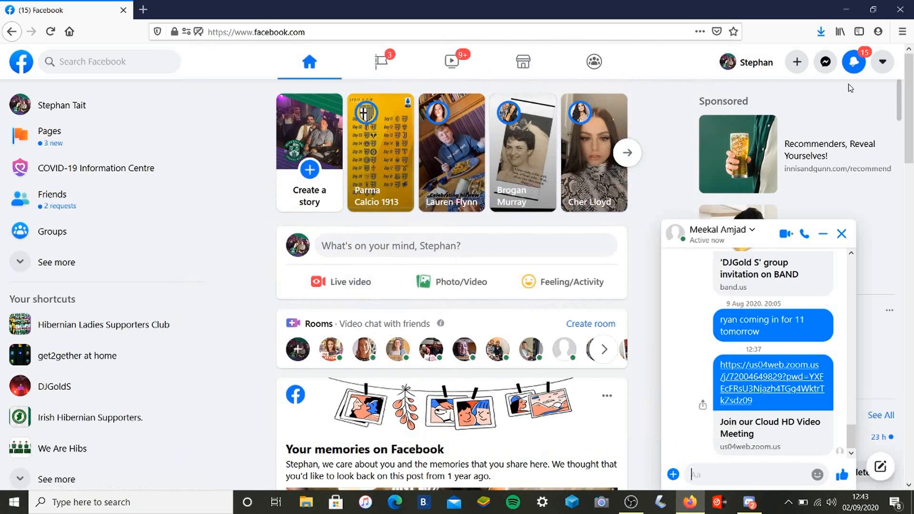
# - Switch to classic Facebook via the account menu and reopen the classic account menu
pyautogui.click(882, 62)
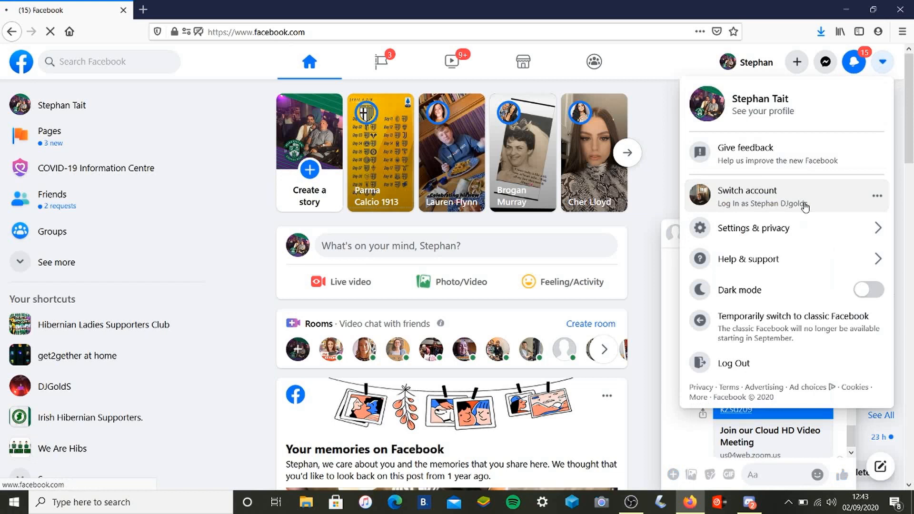
pyautogui.moveTo(802, 206)
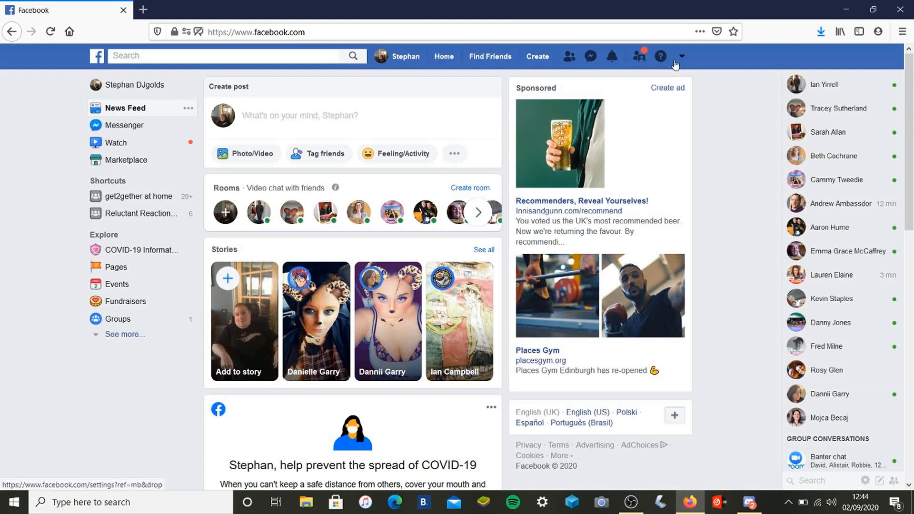
pyautogui.moveTo(684, 59)
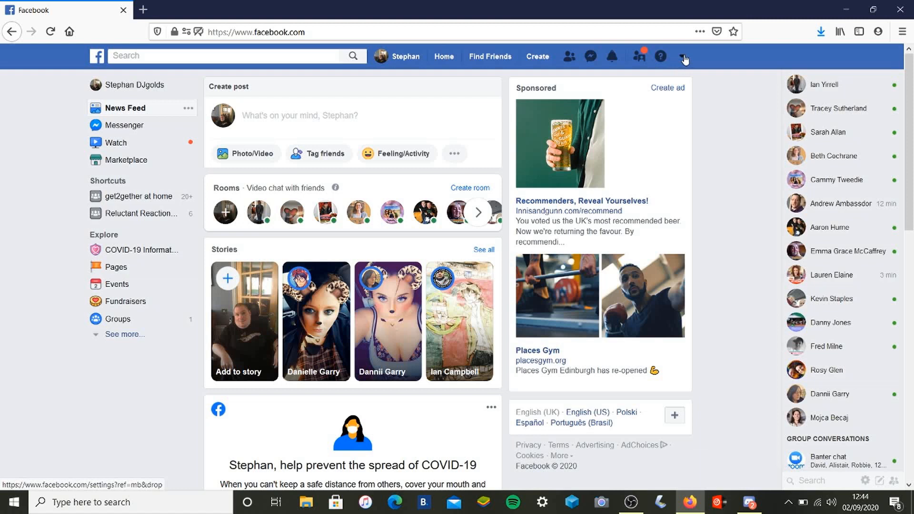
pyautogui.click(685, 56)
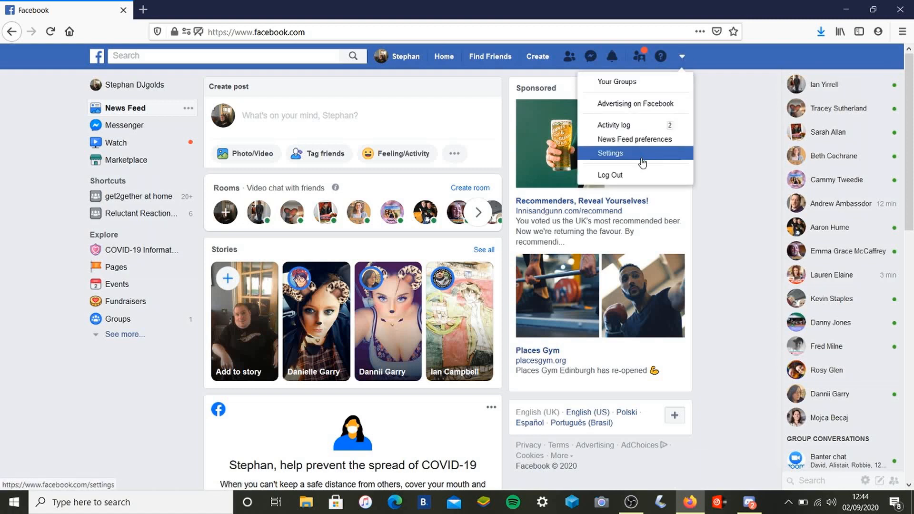
# - Go to account Settings and show the Privacy Settings and Tools page
pyautogui.click(611, 153)
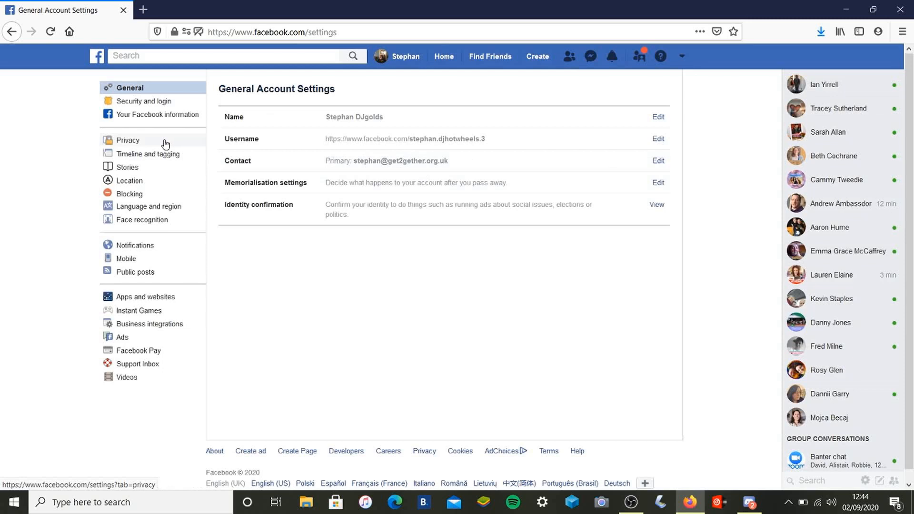
pyautogui.moveTo(128, 139)
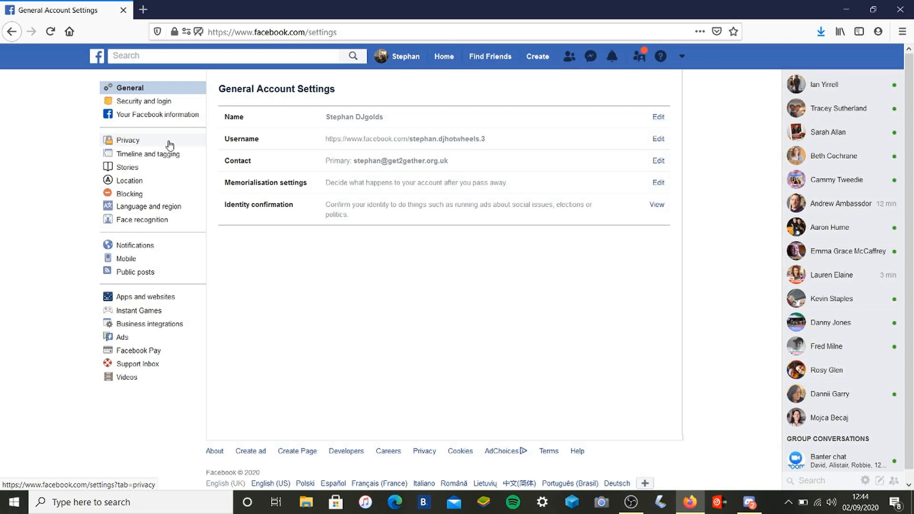
pyautogui.click(127, 140)
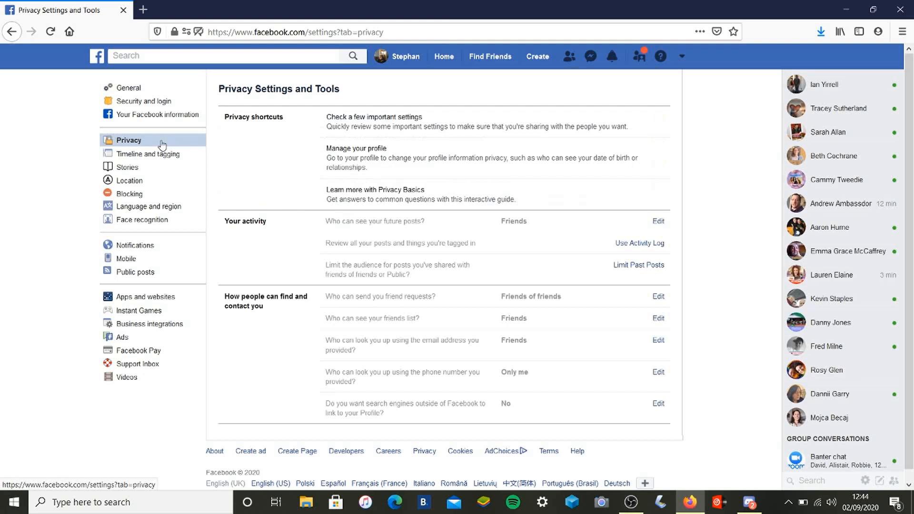
pyautogui.moveTo(156, 145)
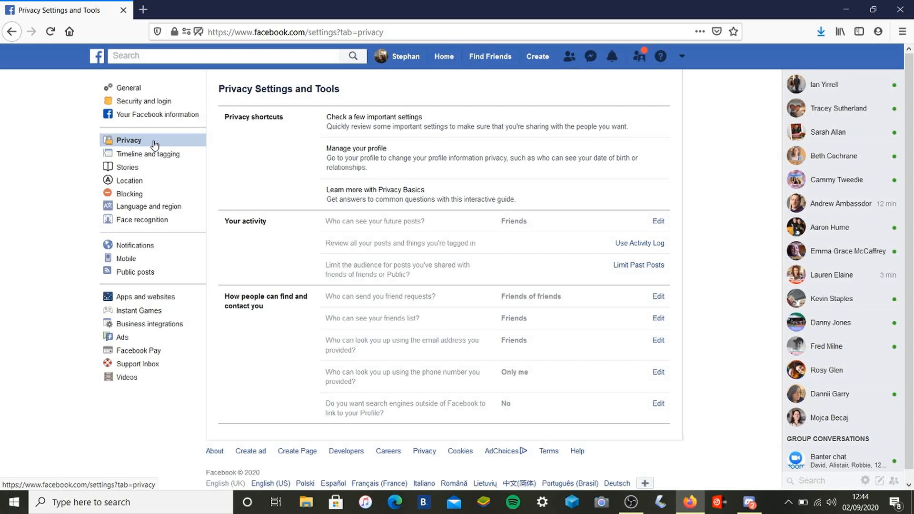
pyautogui.moveTo(285, 221)
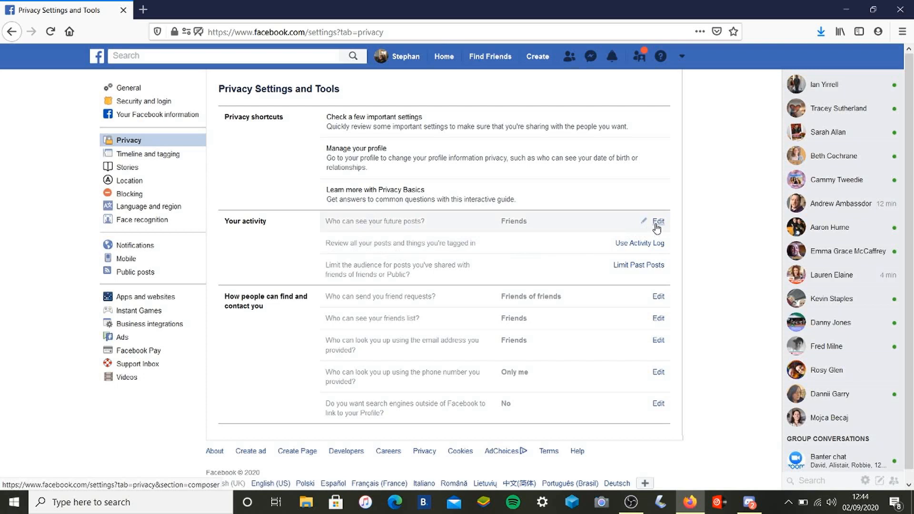
# - Review the future posts audience (keeping Friends) and the friend request setting without changing them
pyautogui.click(659, 221)
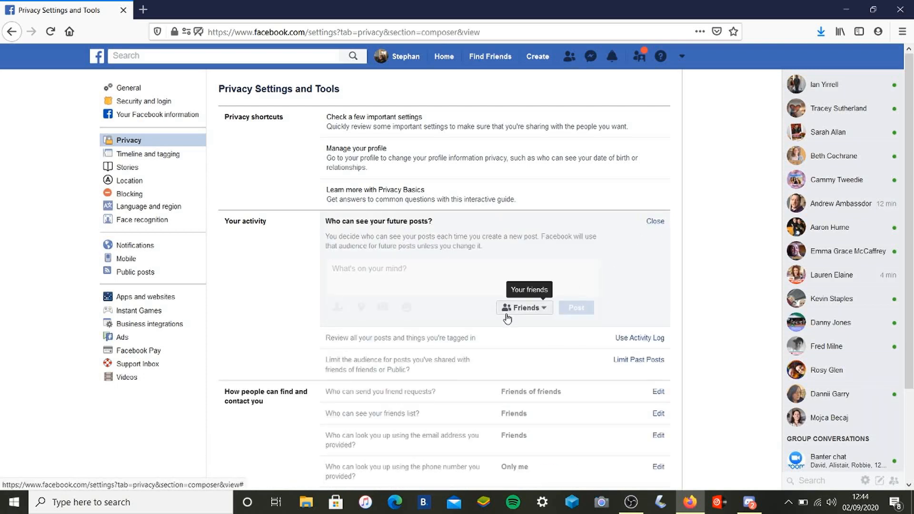
pyautogui.click(523, 308)
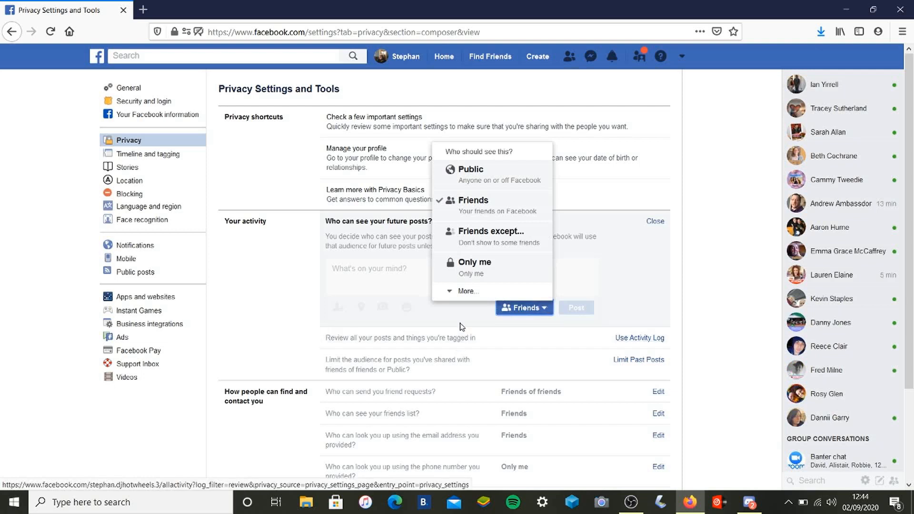
pyautogui.click(523, 307)
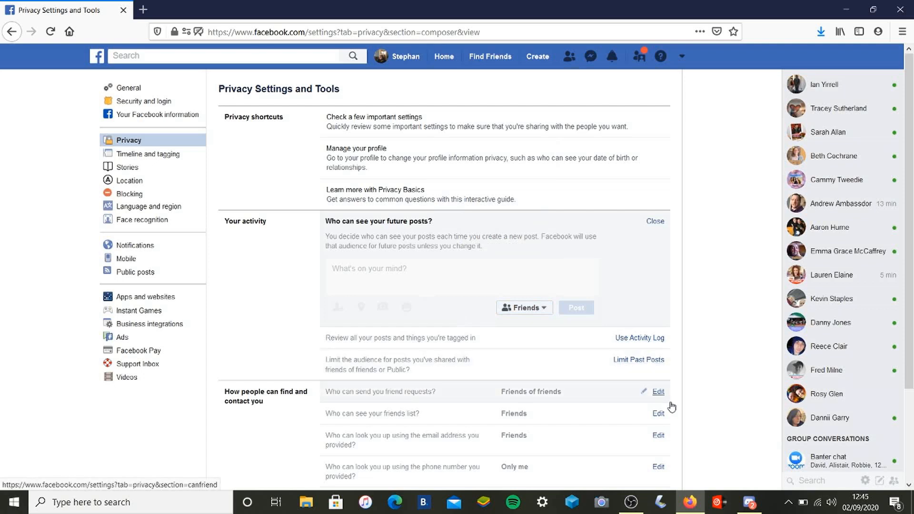
pyautogui.moveTo(653, 397)
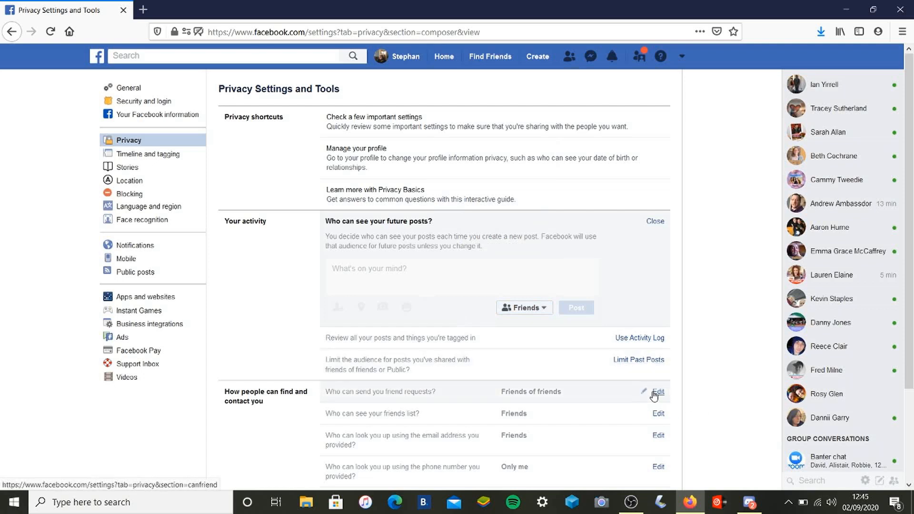
pyautogui.click(658, 391)
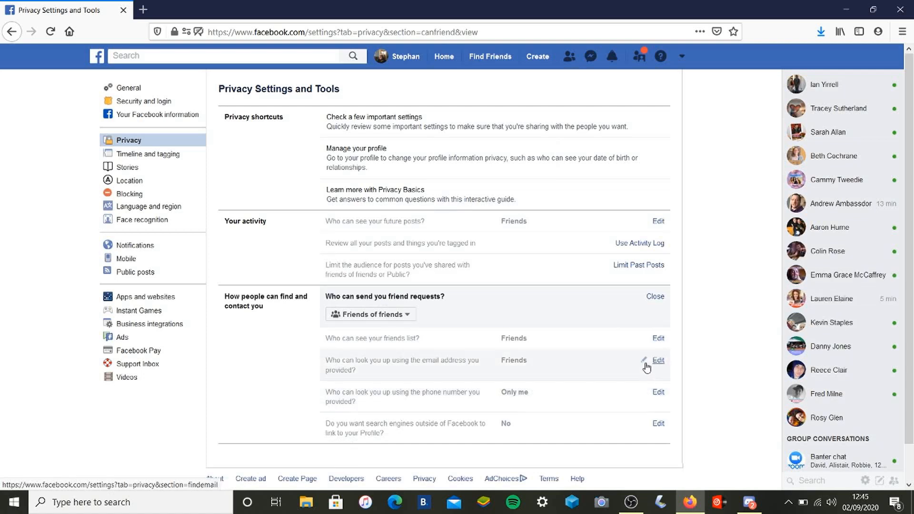
pyautogui.moveTo(649, 368)
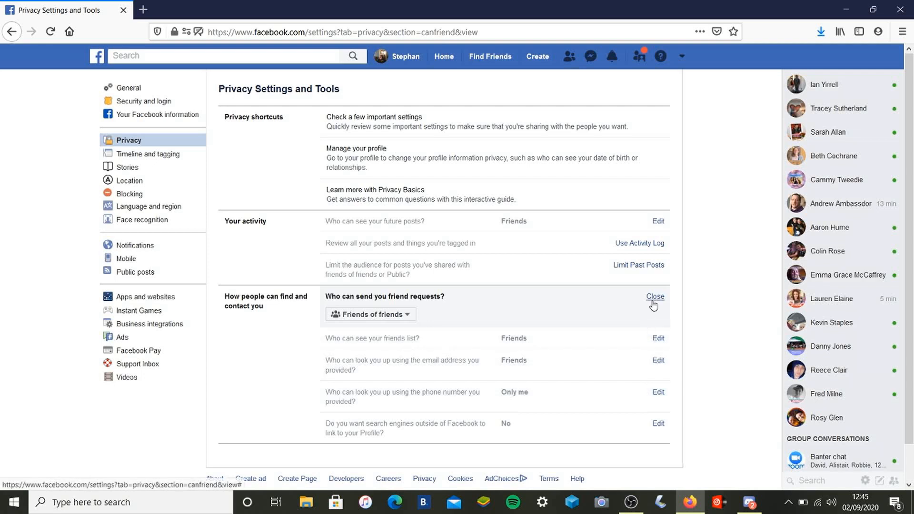
pyautogui.click(655, 296)
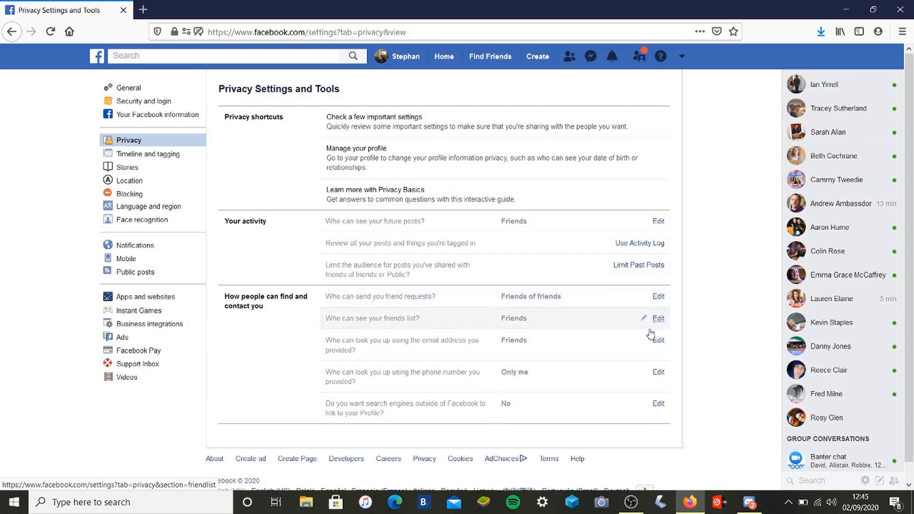
pyautogui.moveTo(656, 370)
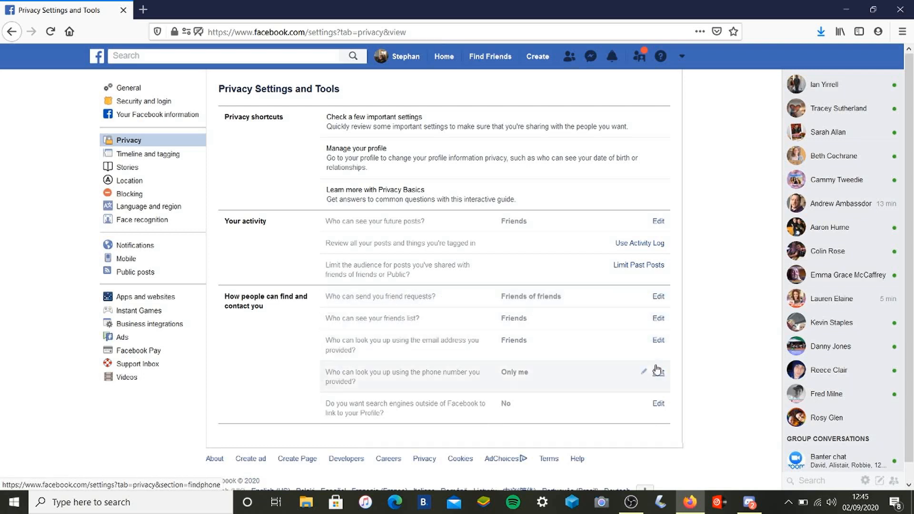
# - Edit phone-number lookup and show its audience choices, with Only me selected
pyautogui.click(658, 373)
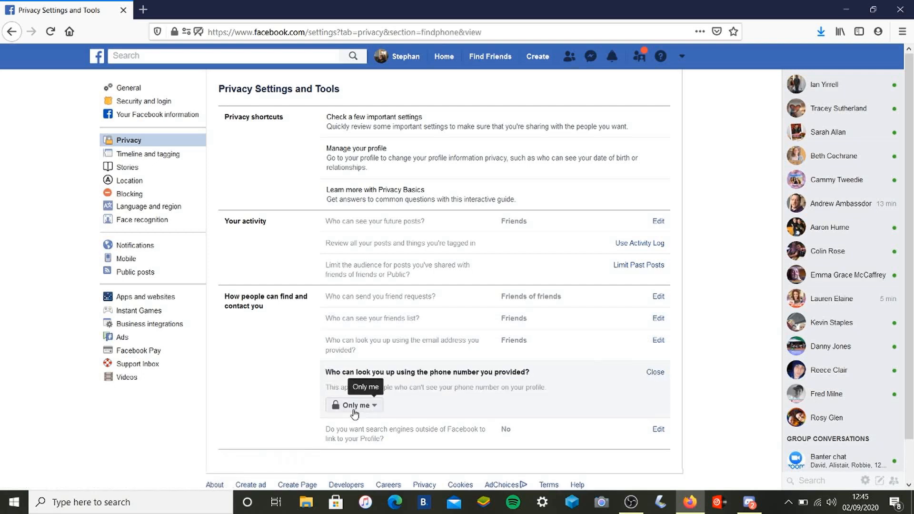
pyautogui.click(354, 405)
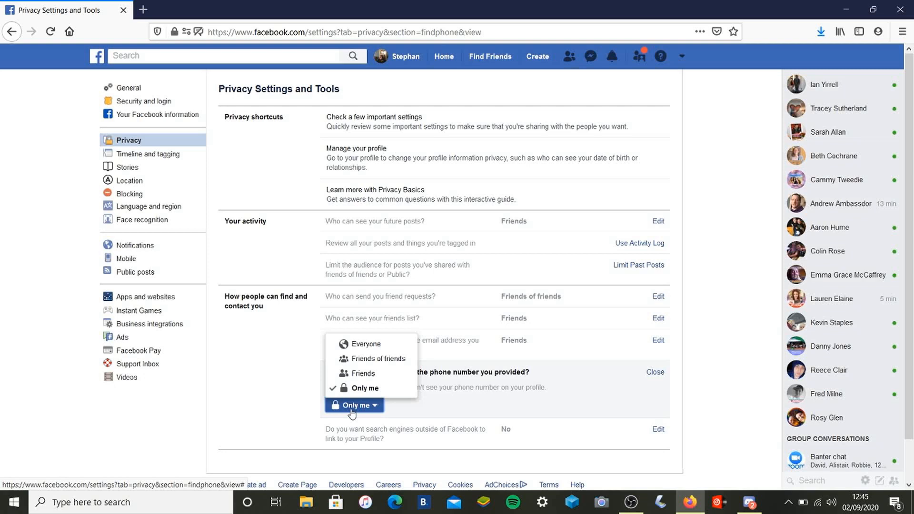
pyautogui.moveTo(353, 412)
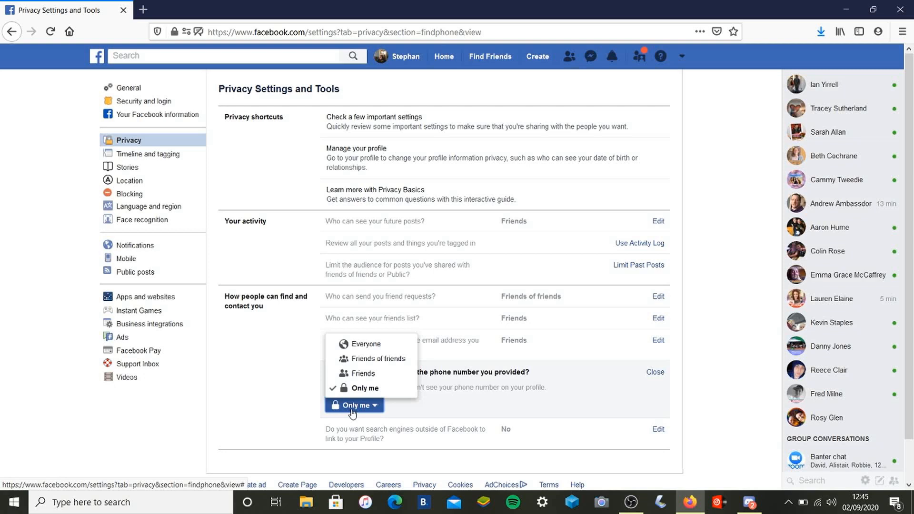